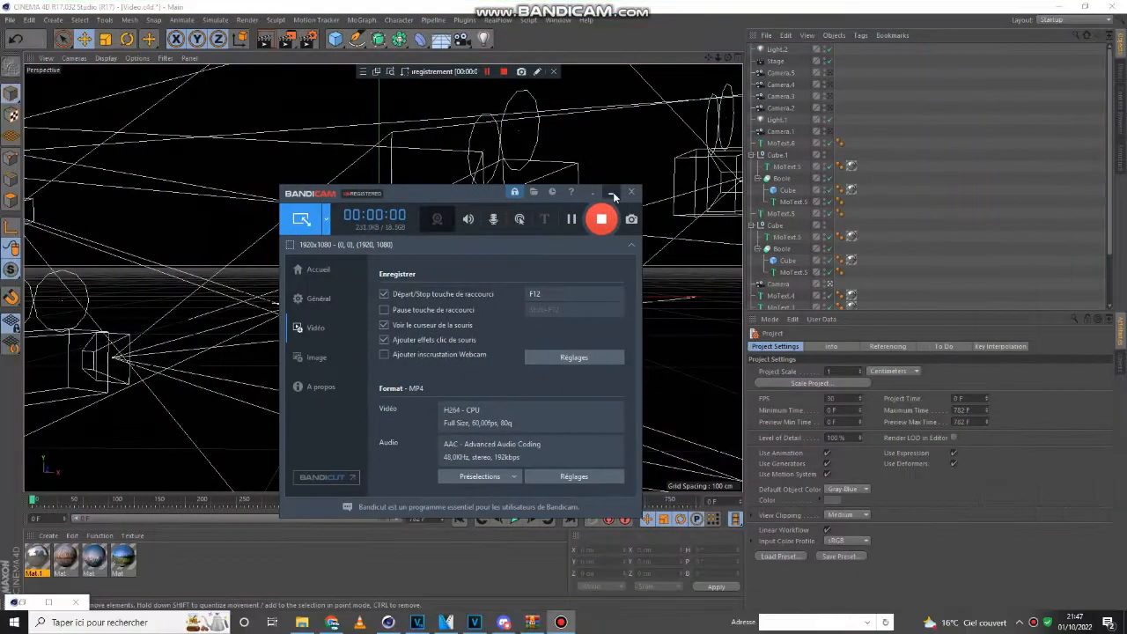
Play the animation until the 'Since Nov, 29 2016' text shows, then scroll the Object Manager.
{"action": "left_click", "coordinate": [602, 219]}
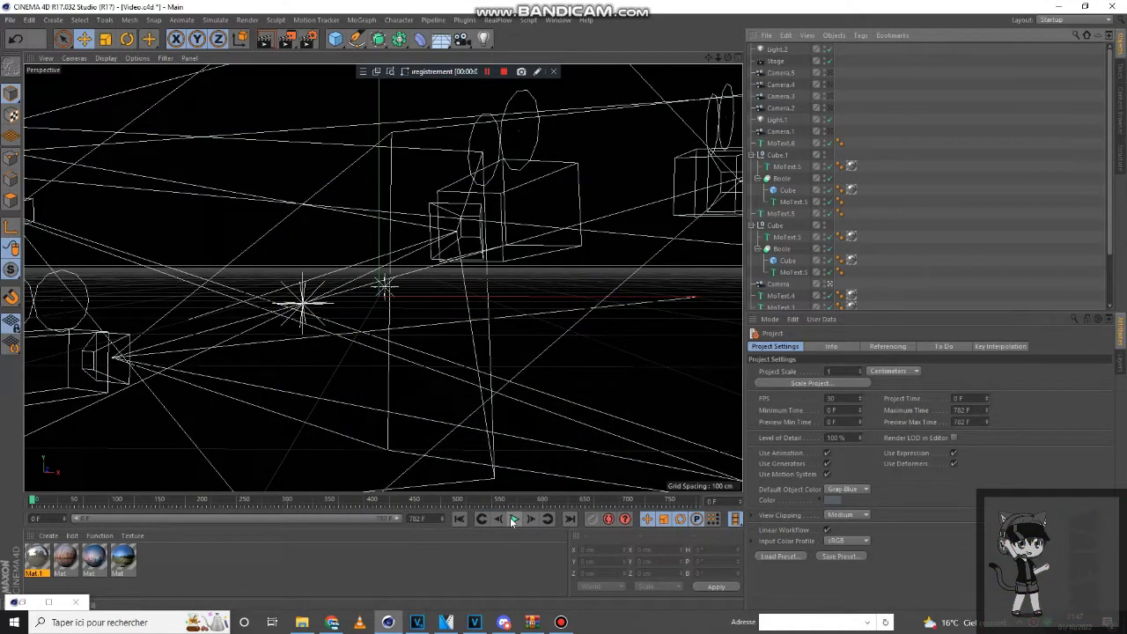
{"action": "mouse_move", "coordinate": [514, 518]}
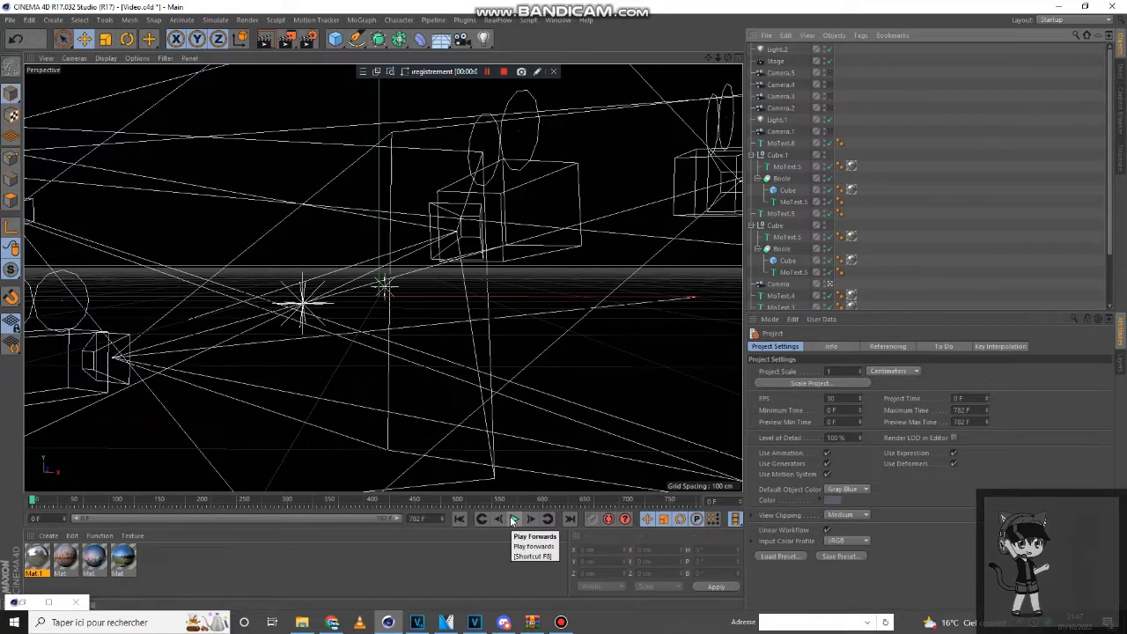
{"action": "left_click", "coordinate": [530, 518]}
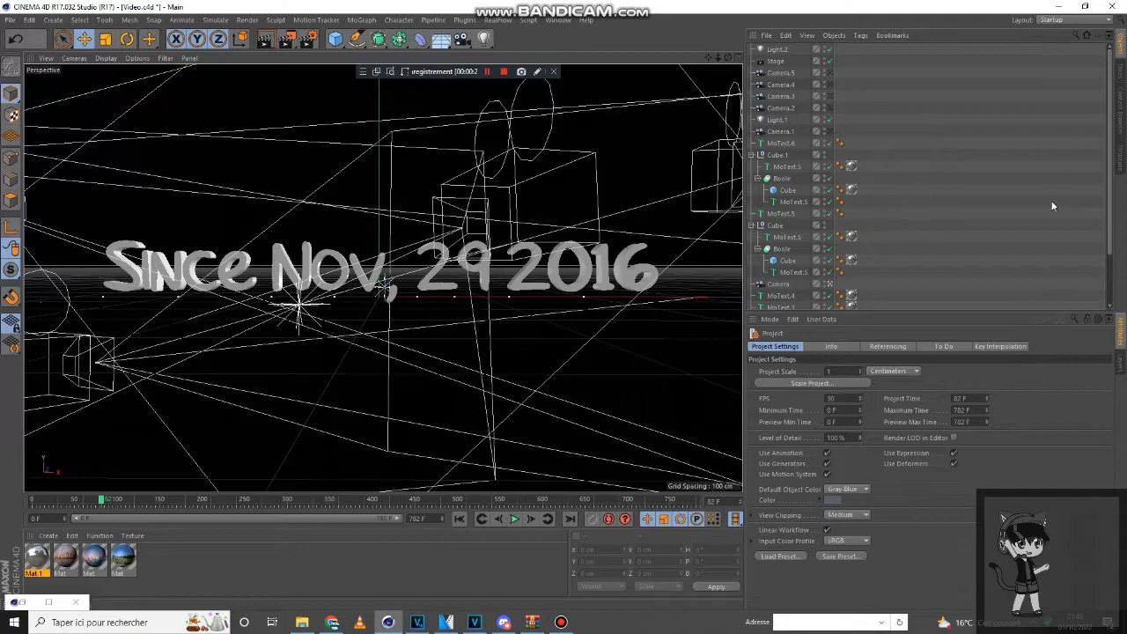
{"action": "scroll", "scroll_direction": "down", "scroll_amount": 3}
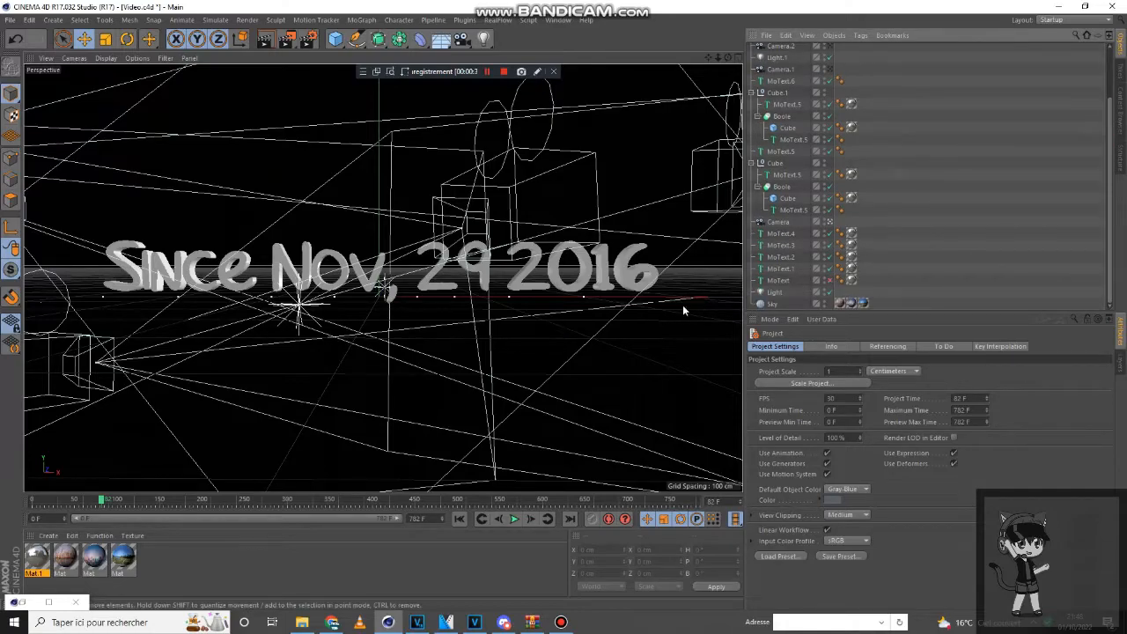
{"action": "mouse_move", "coordinate": [778, 275]}
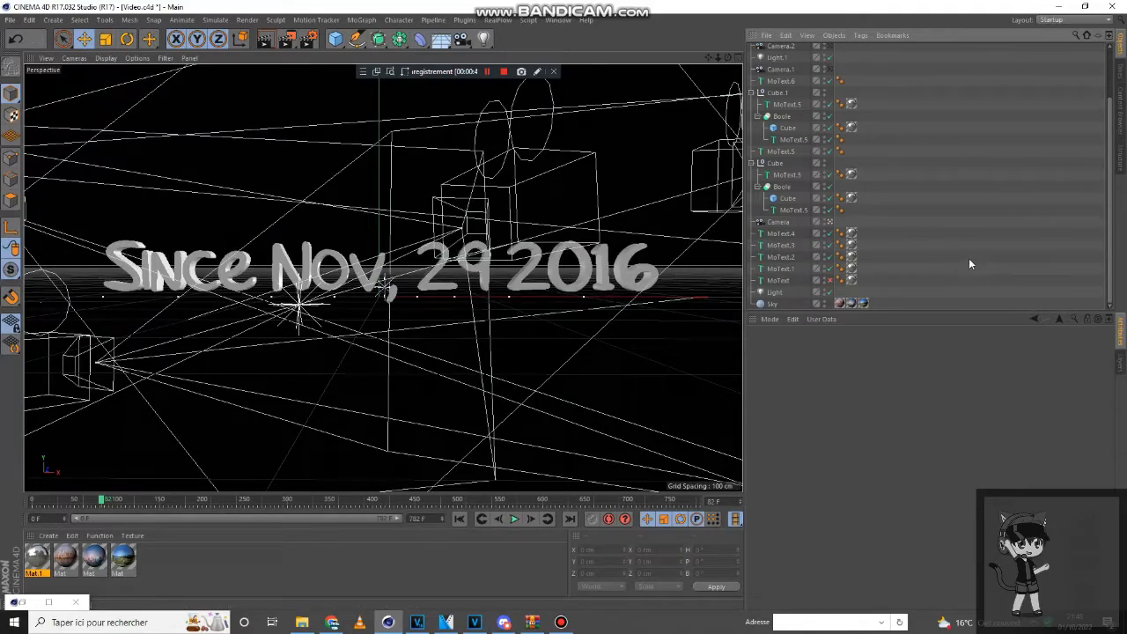
{"action": "mouse_move", "coordinate": [750, 201]}
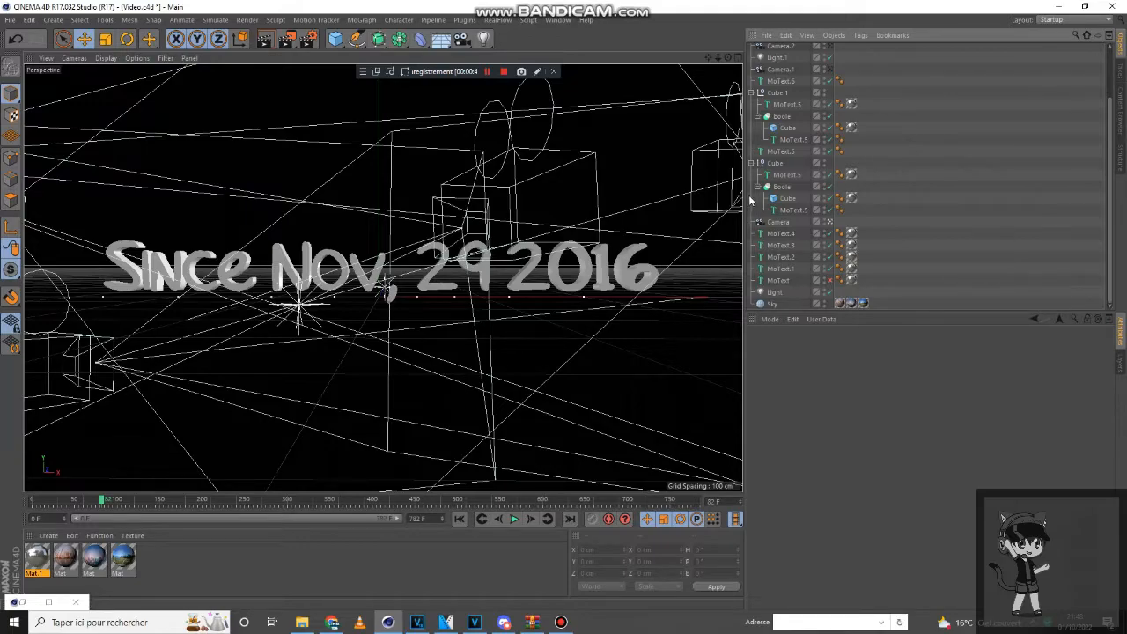
{"action": "mouse_move", "coordinate": [787, 197]}
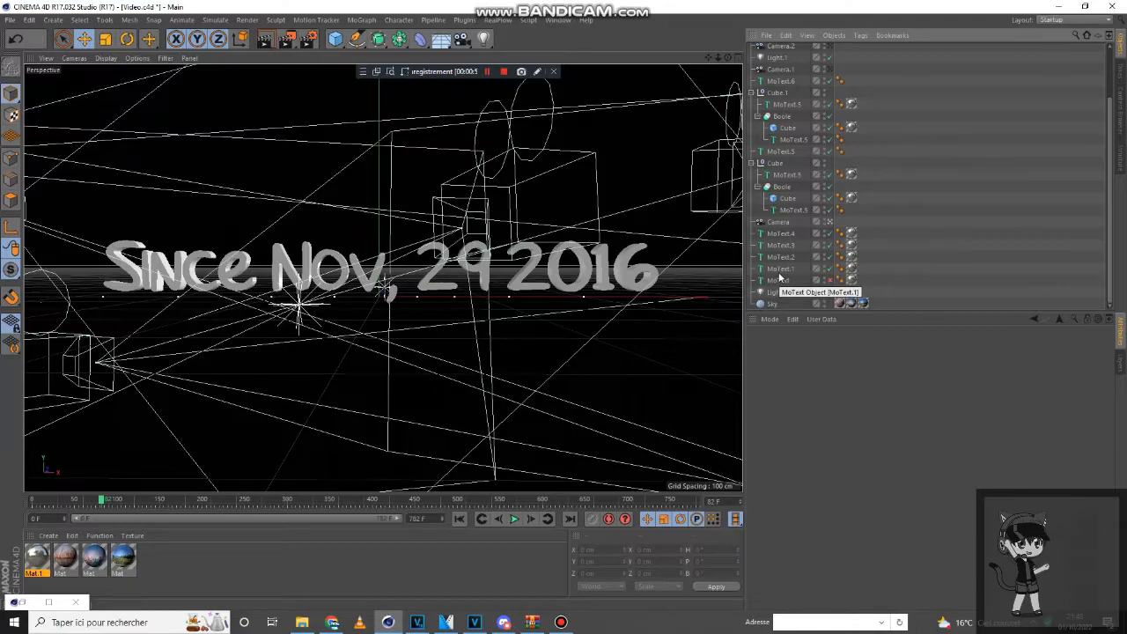
Change the month MoText from Nov to Dec.
{"action": "left_click", "coordinate": [778, 268]}
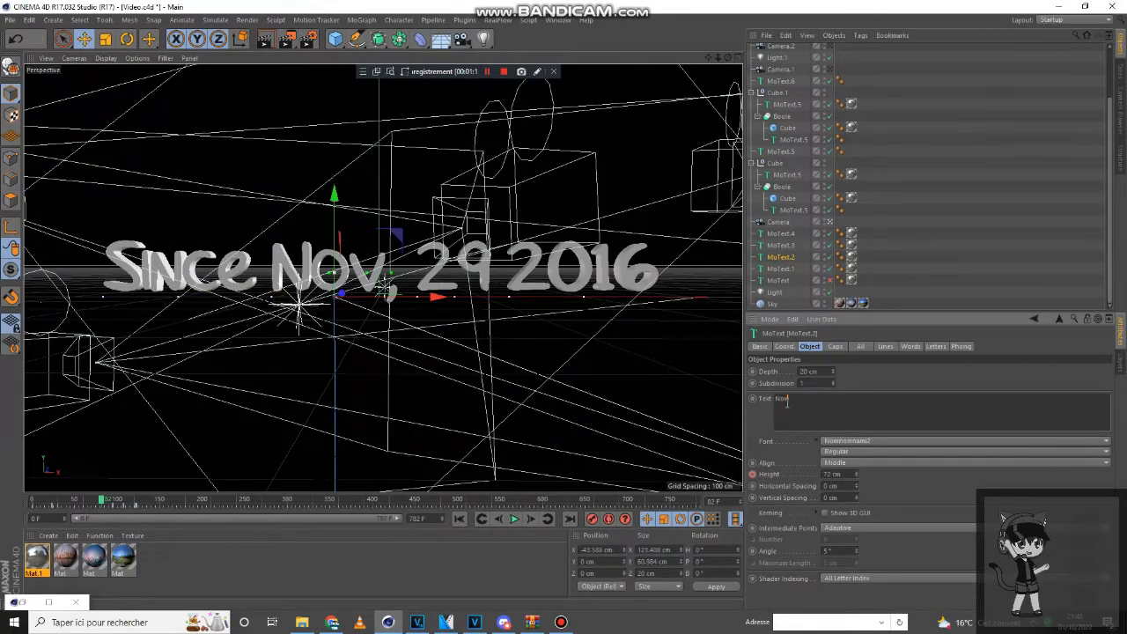
{"action": "type", "text": "Nov"}
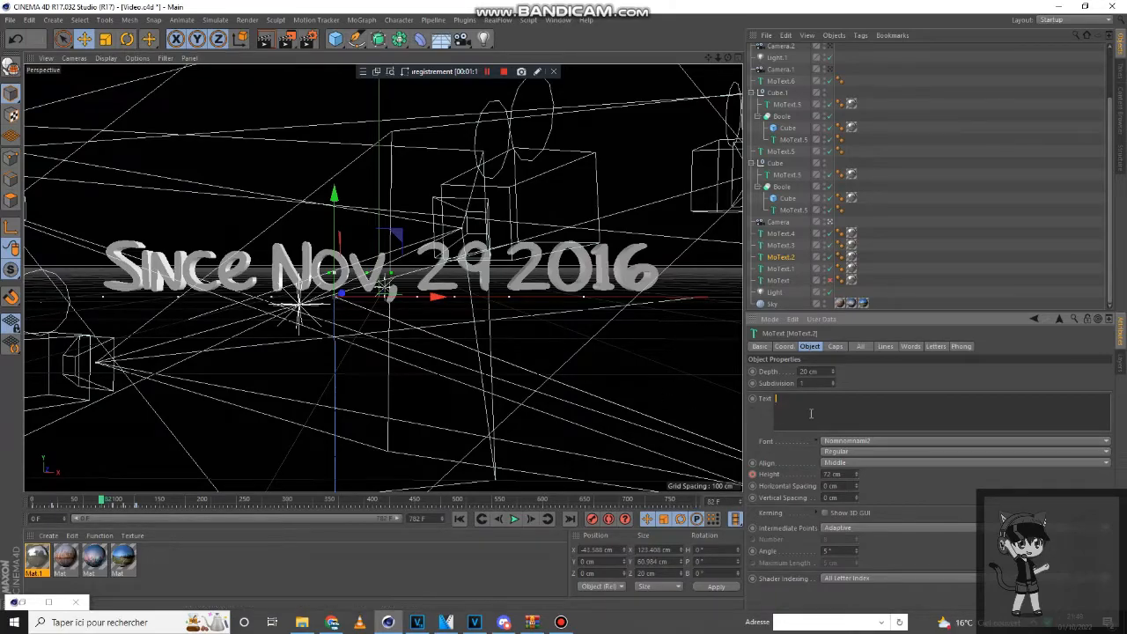
{"action": "type", "text": "Nov"}
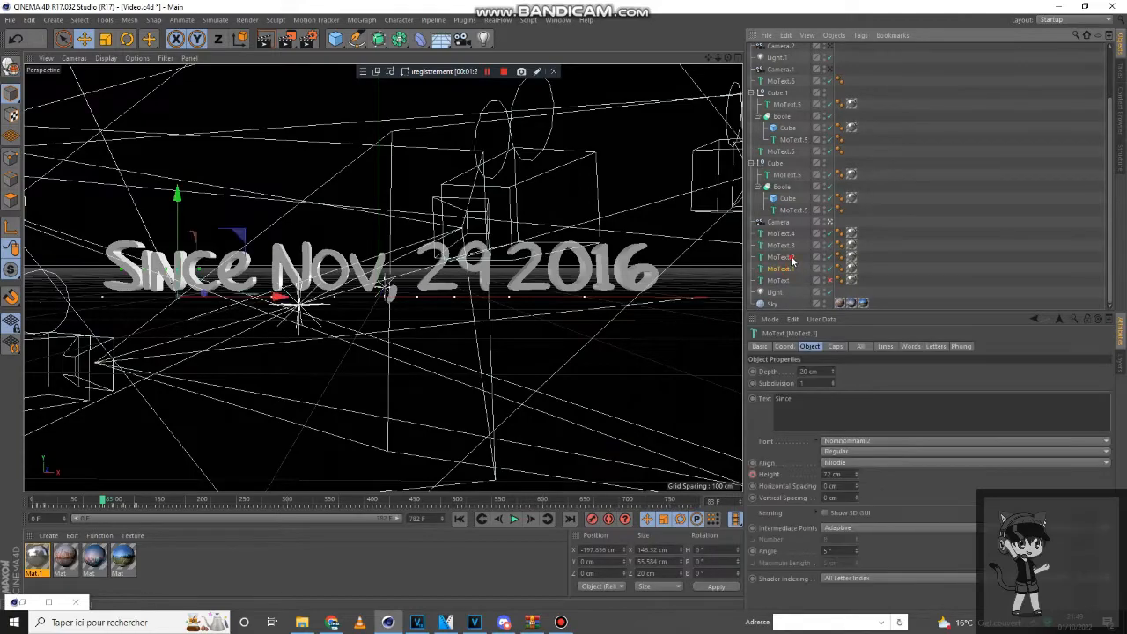
{"action": "left_click", "coordinate": [782, 257]}
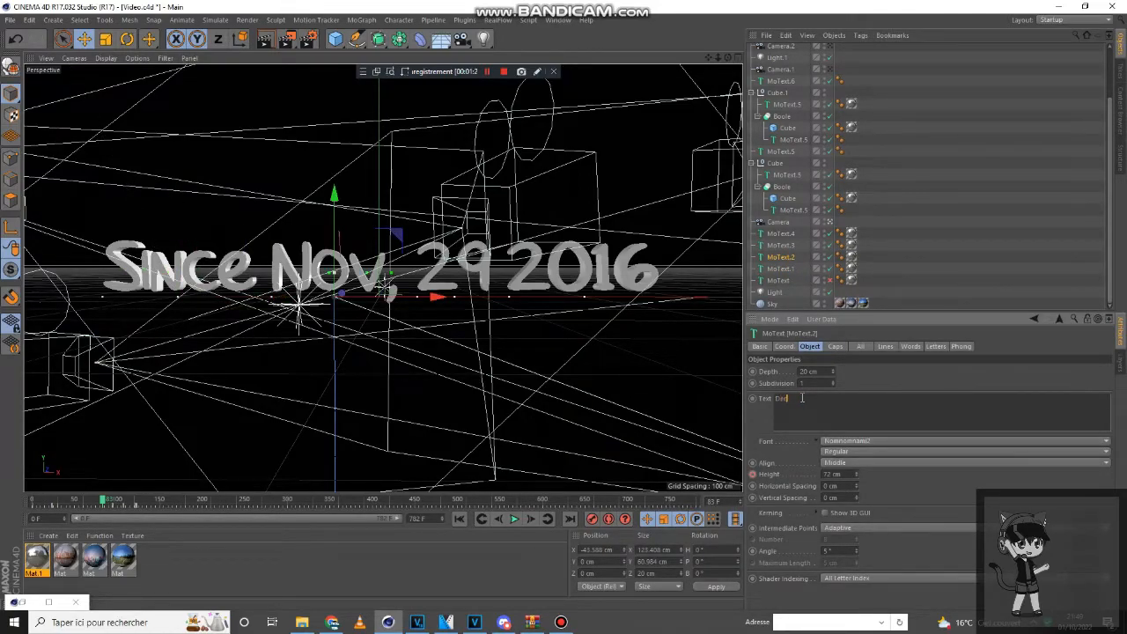
{"action": "type", "text": "Dec"}
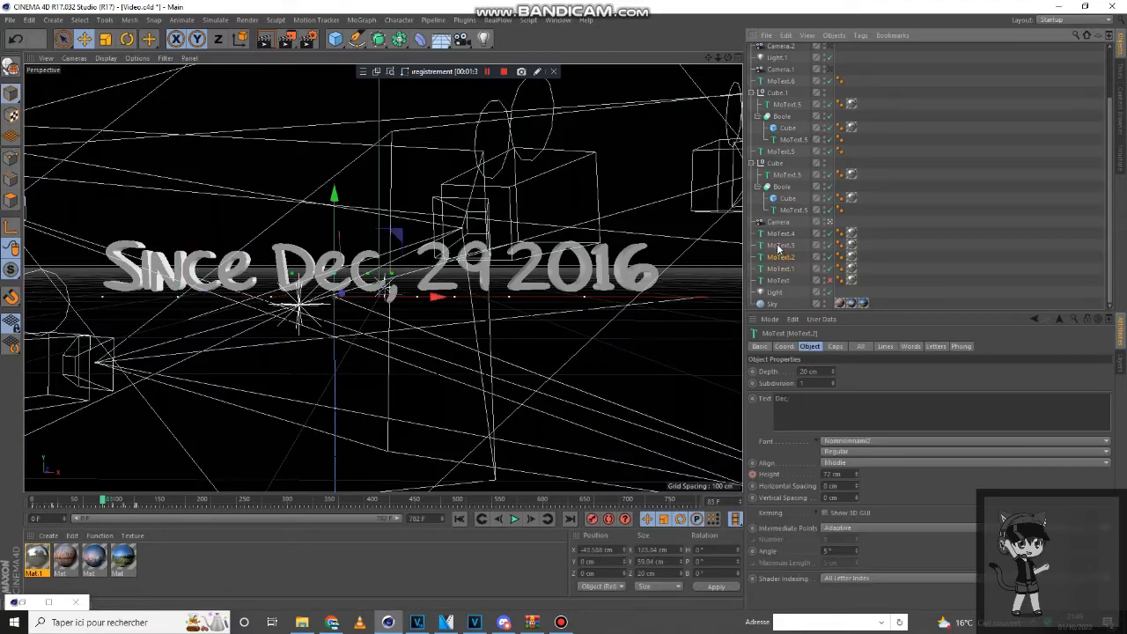
Change the year MoText from 2016 to 2014.
{"action": "left_click", "coordinate": [778, 232]}
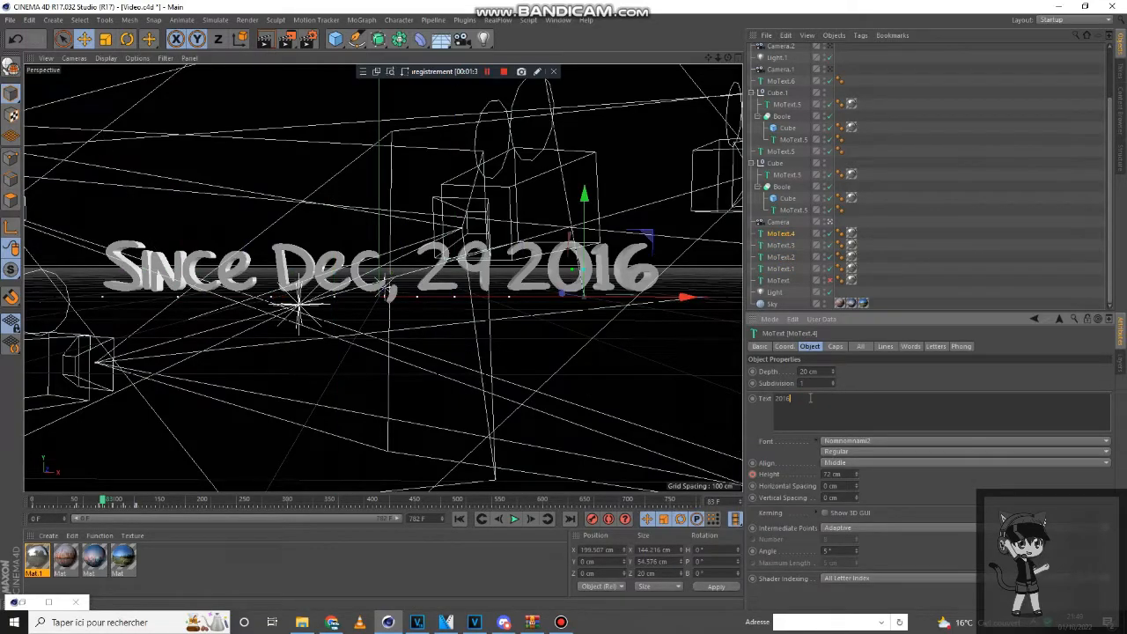
{"action": "type", "text": "2014"}
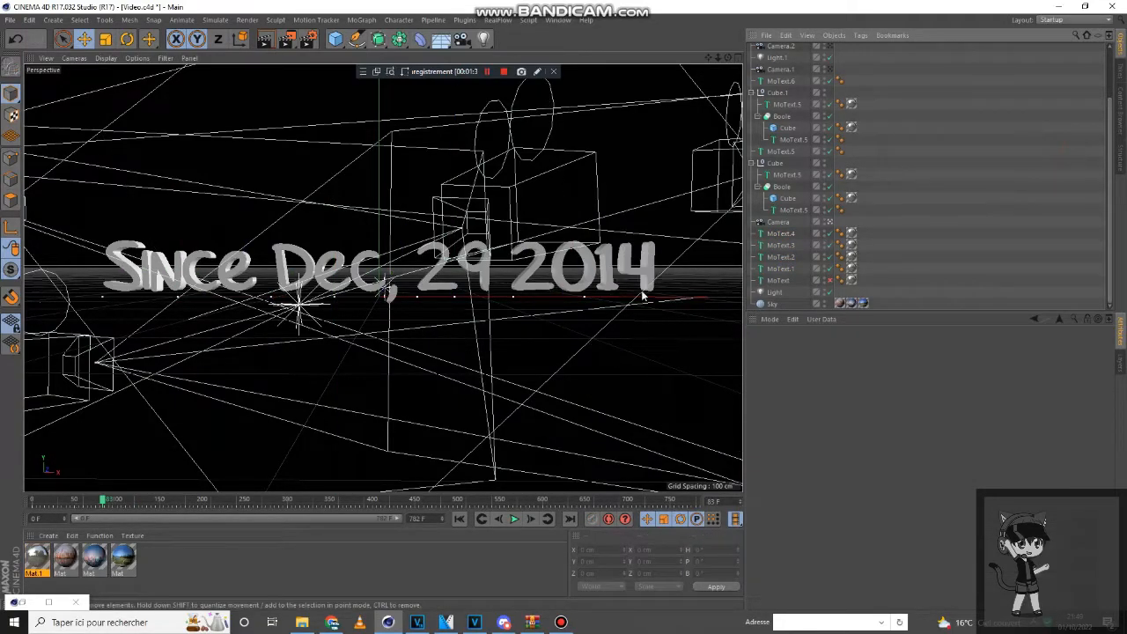
Jump to the rounded-cubes shot and edit the Text field of the cubes' MoText object.
{"action": "left_click", "coordinate": [778, 244]}
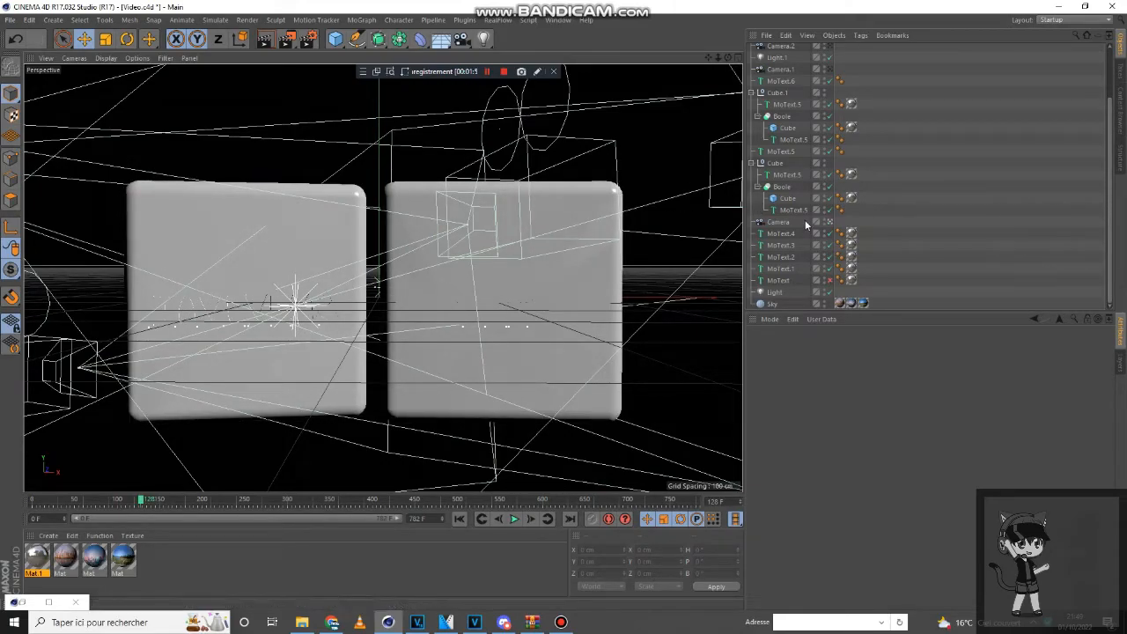
{"action": "left_click", "coordinate": [793, 174]}
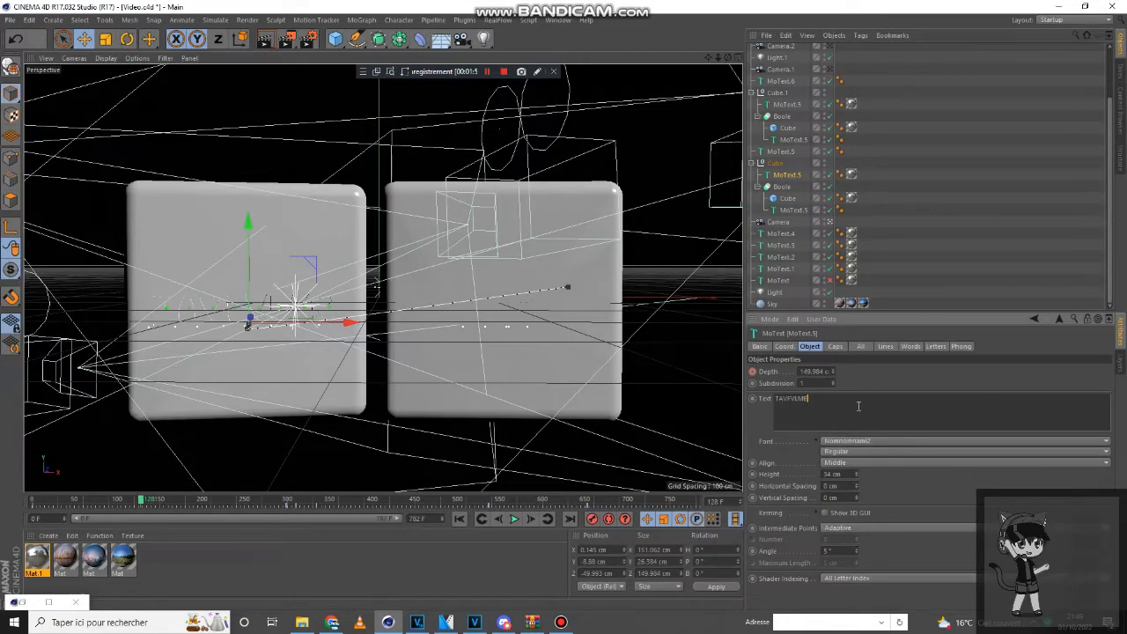
{"action": "mouse_move", "coordinate": [504, 116]}
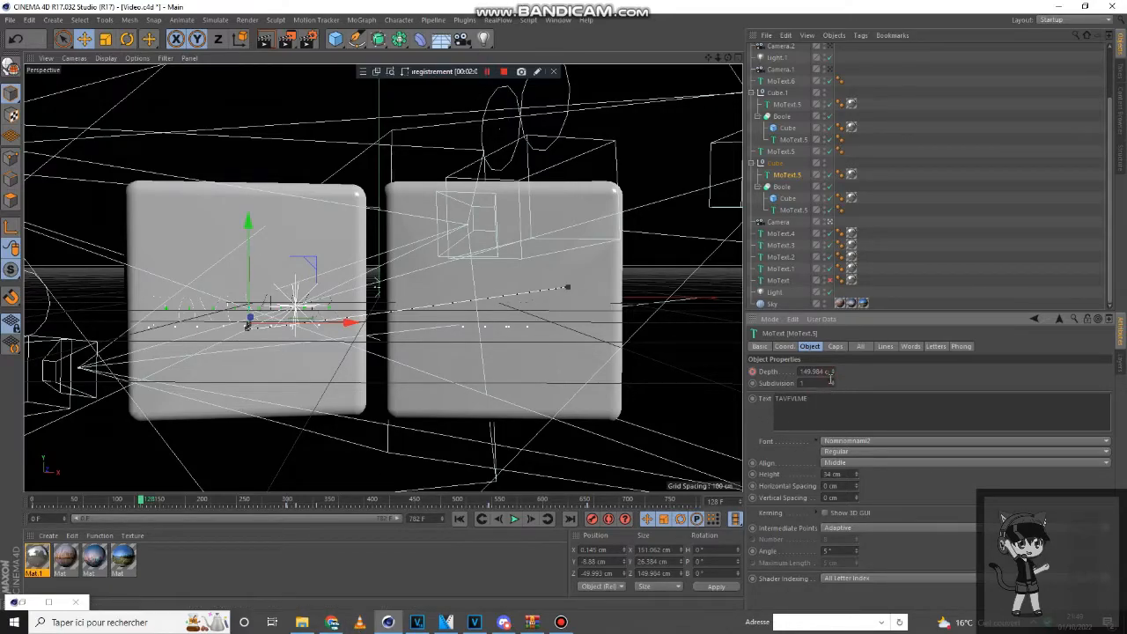
{"action": "left_click", "coordinate": [486, 70]}
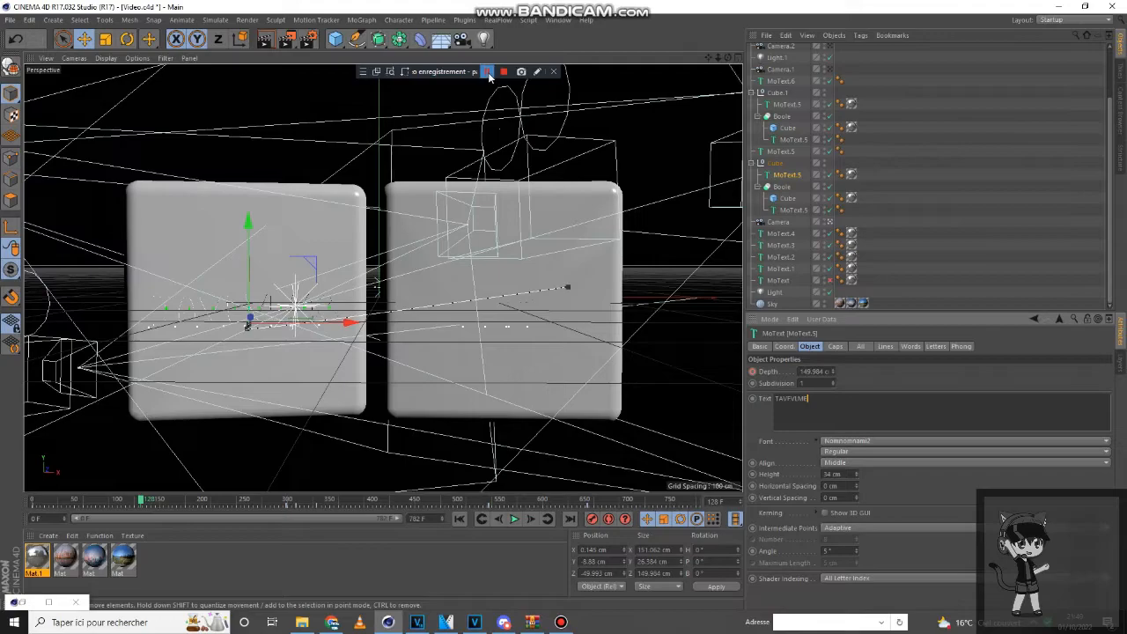
{"action": "left_click", "coordinate": [488, 70]}
{"action": "type", "text": "THNAMLM"}
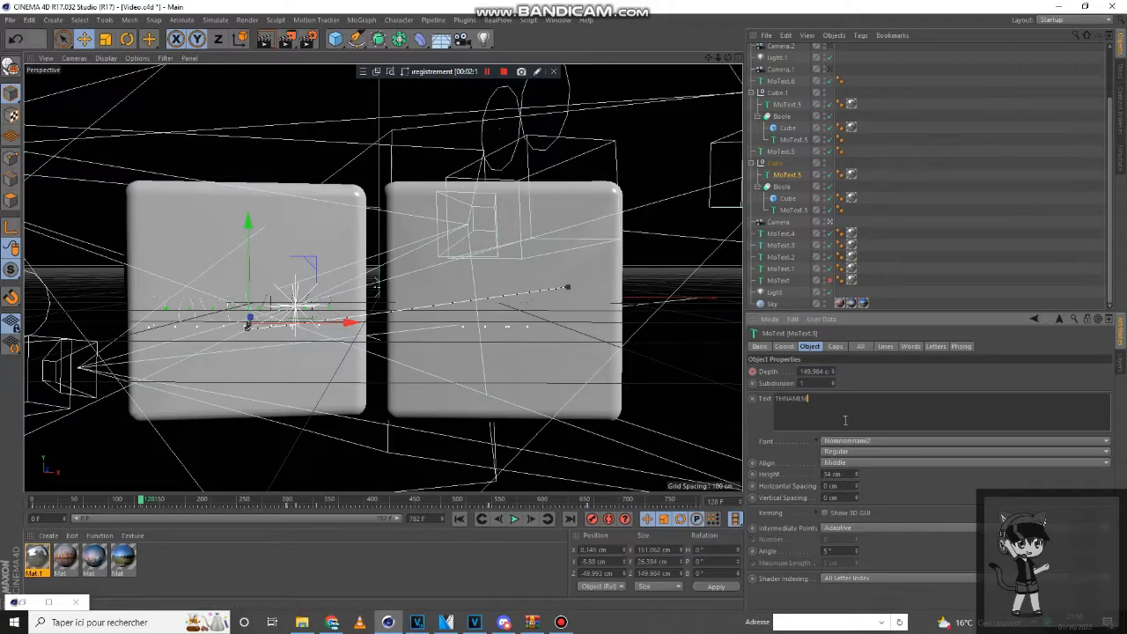
{"action": "mouse_move", "coordinate": [983, 204]}
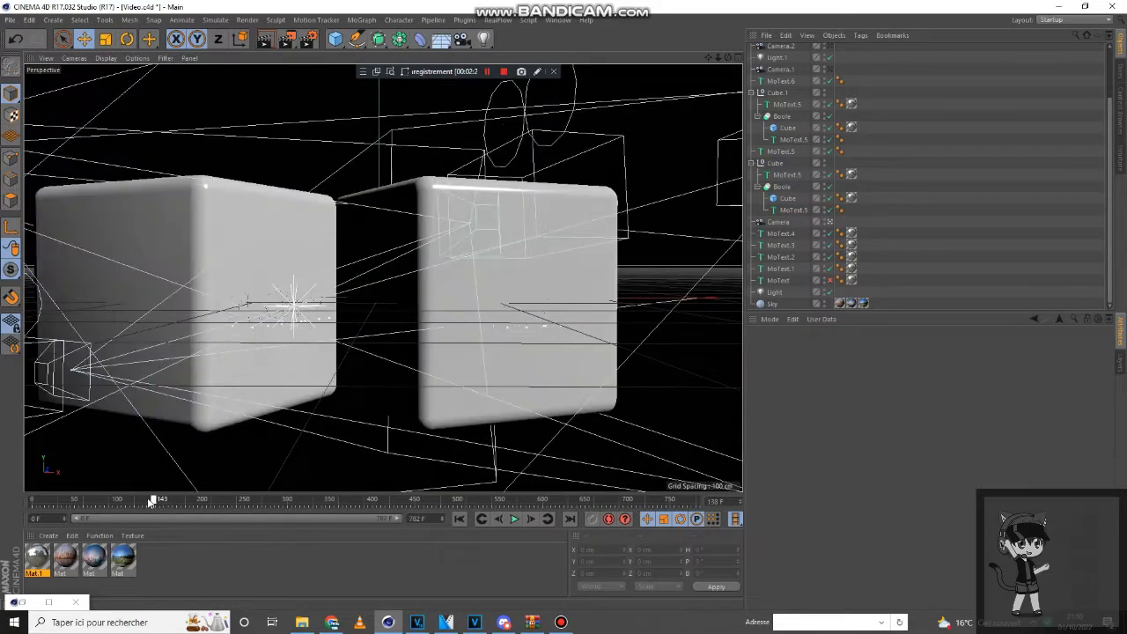
Scrub further into the intro and show the Object properties of the cube group's MoText.
{"action": "left_click", "coordinate": [792, 139]}
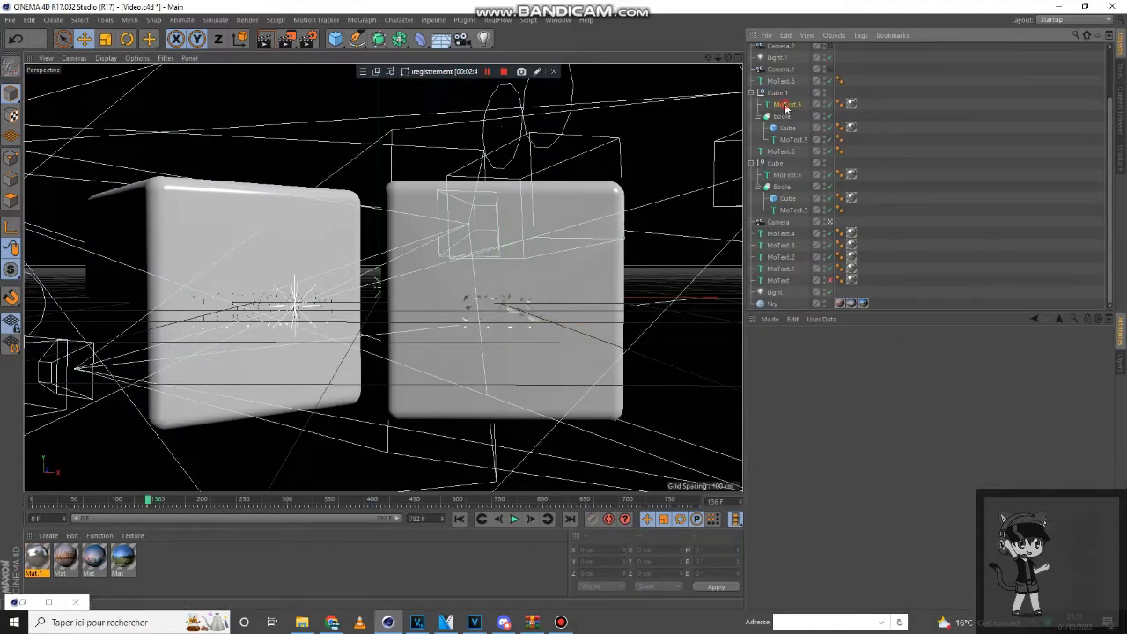
{"action": "left_click", "coordinate": [787, 104]}
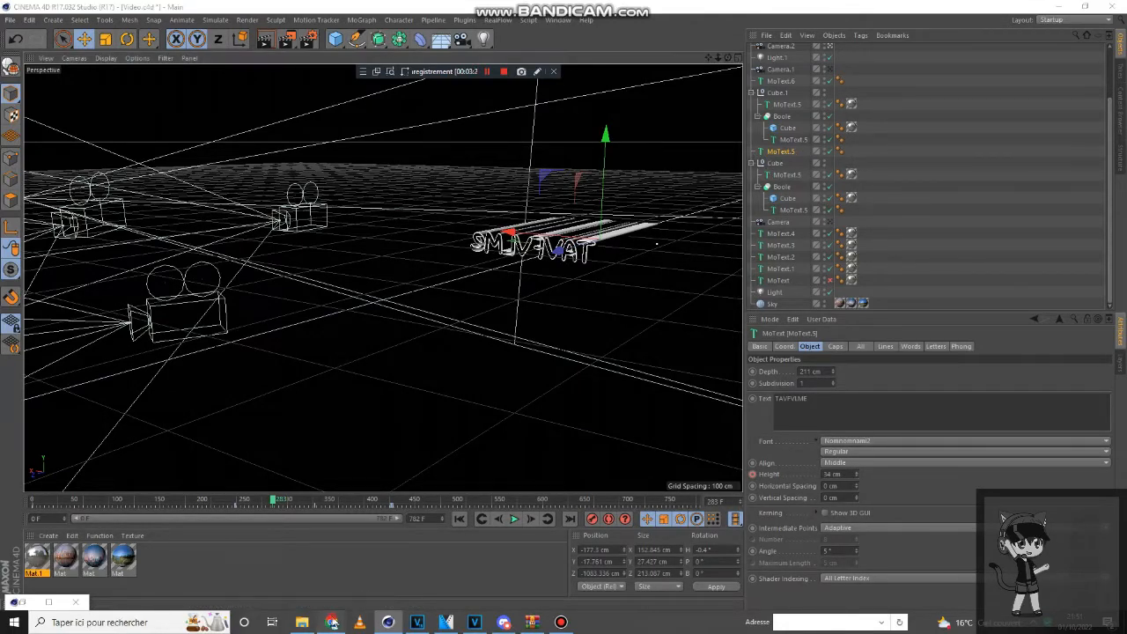
Copy the word THNAMLM from the channel's About description in the browser.
{"action": "left_click", "coordinate": [331, 623]}
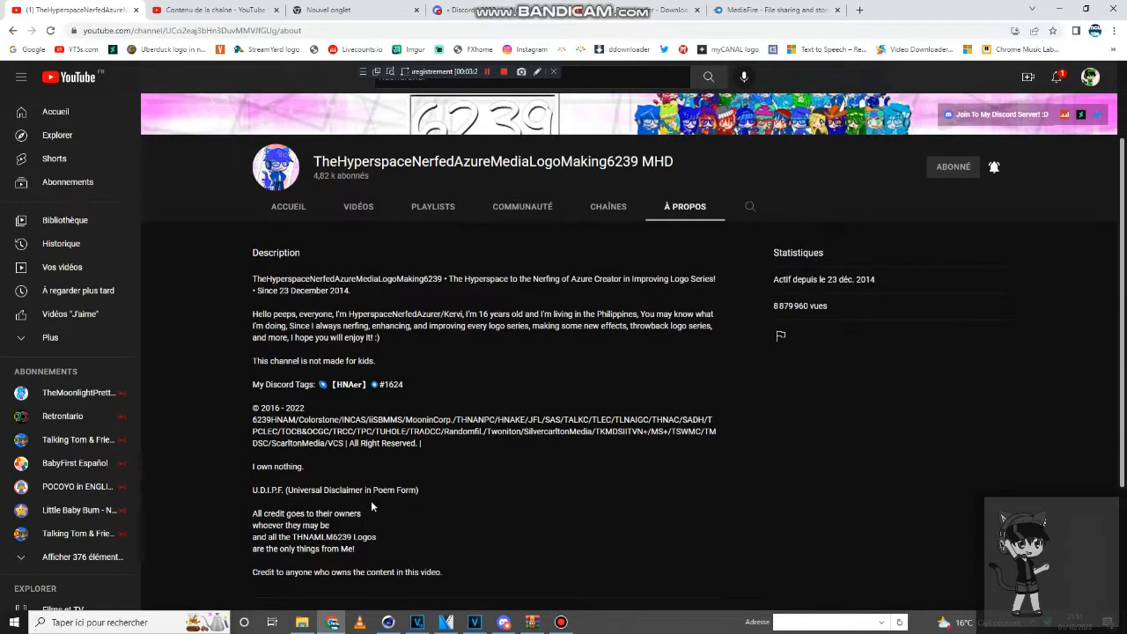
{"action": "double_click", "coordinate": [313, 535]}
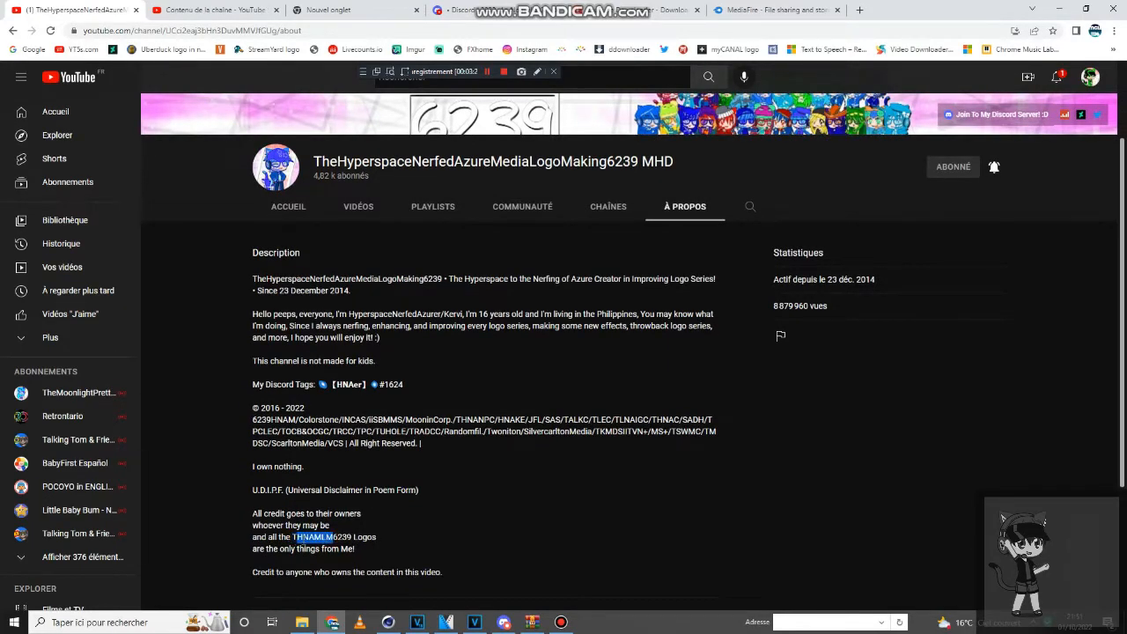
{"action": "right_click", "coordinate": [317, 537]}
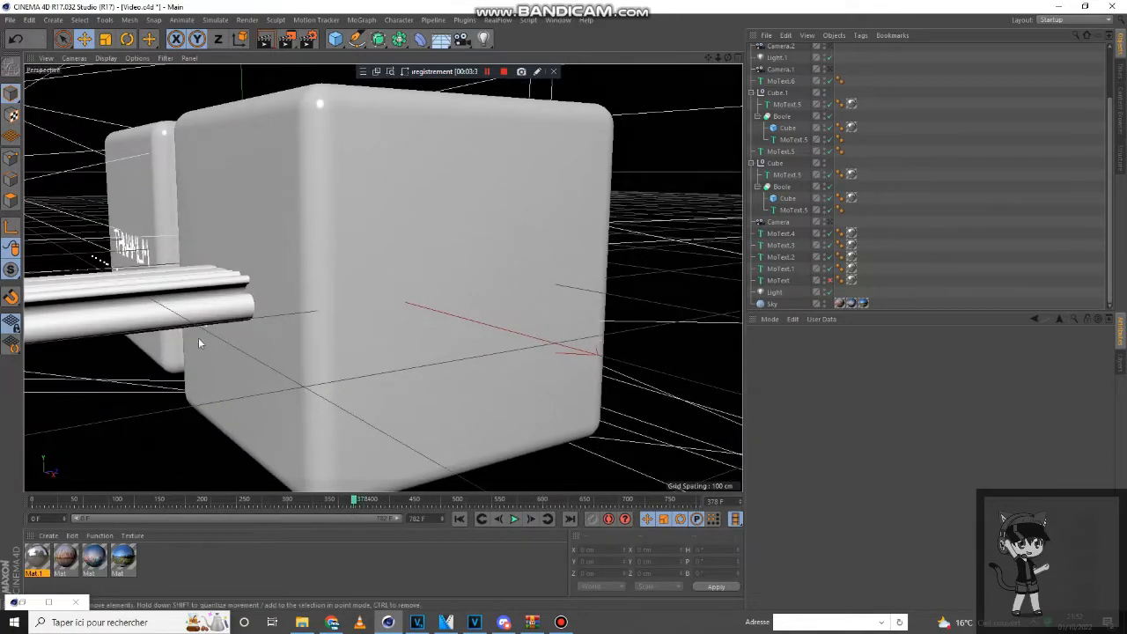
Paste THNAMLM into the channel-lettering MoText so it reads THNAMLM above 6239.
{"action": "left_click", "coordinate": [780, 81]}
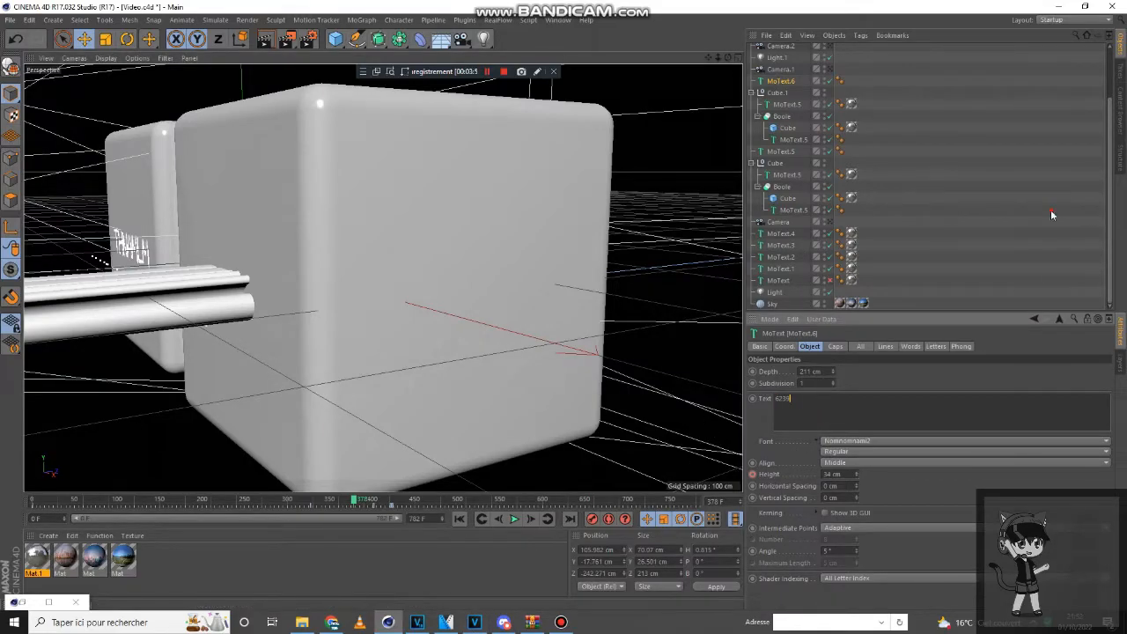
{"action": "left_click", "coordinate": [514, 517]}
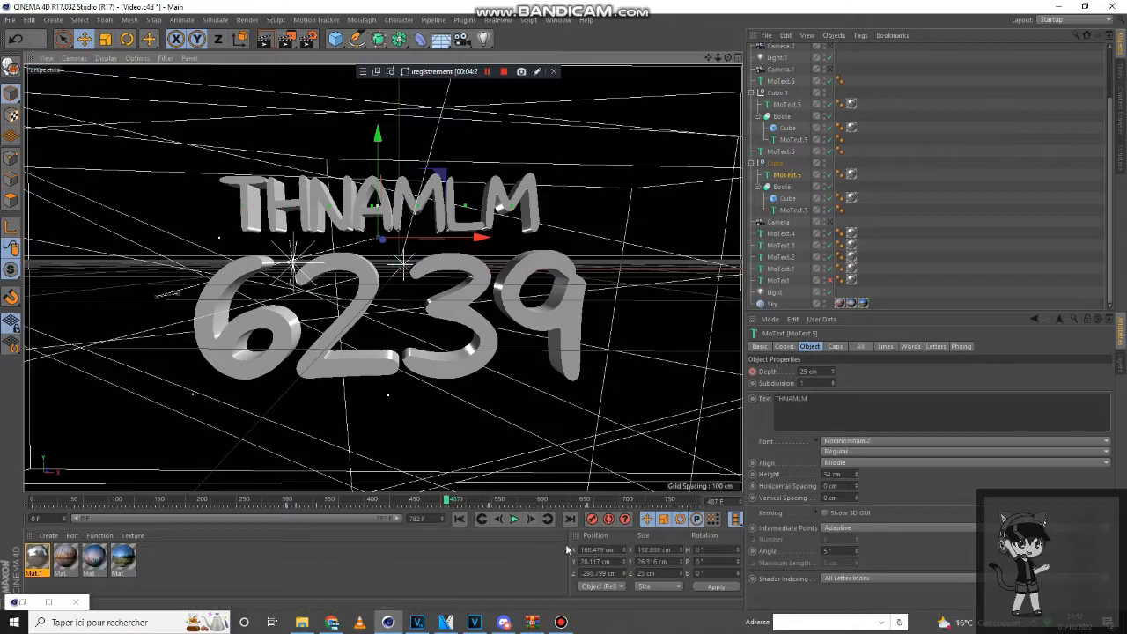
Keyframe the text object and scrub to the title shot showing THNAMLM / 6239.
{"action": "left_click", "coordinate": [482, 518]}
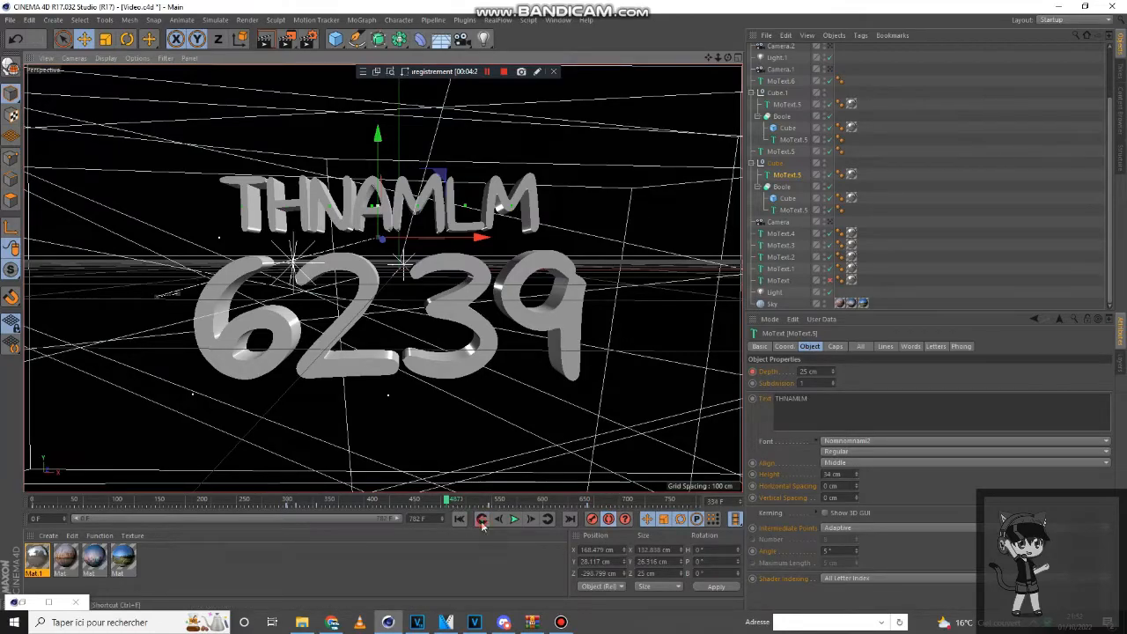
{"action": "left_click", "coordinate": [514, 518]}
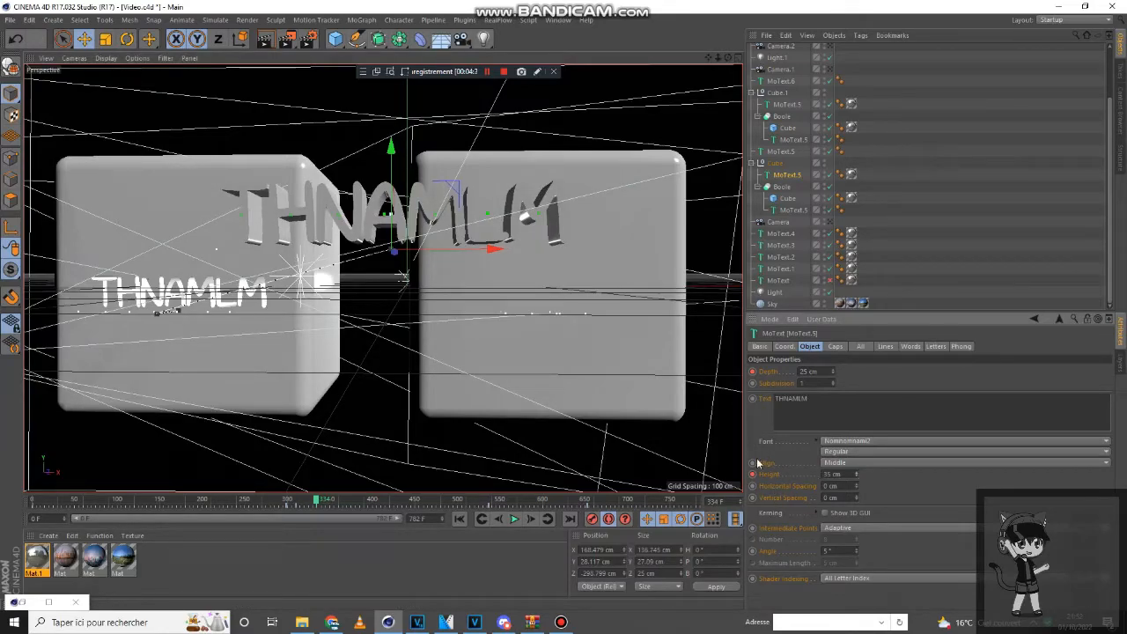
{"action": "mouse_move", "coordinate": [866, 472]}
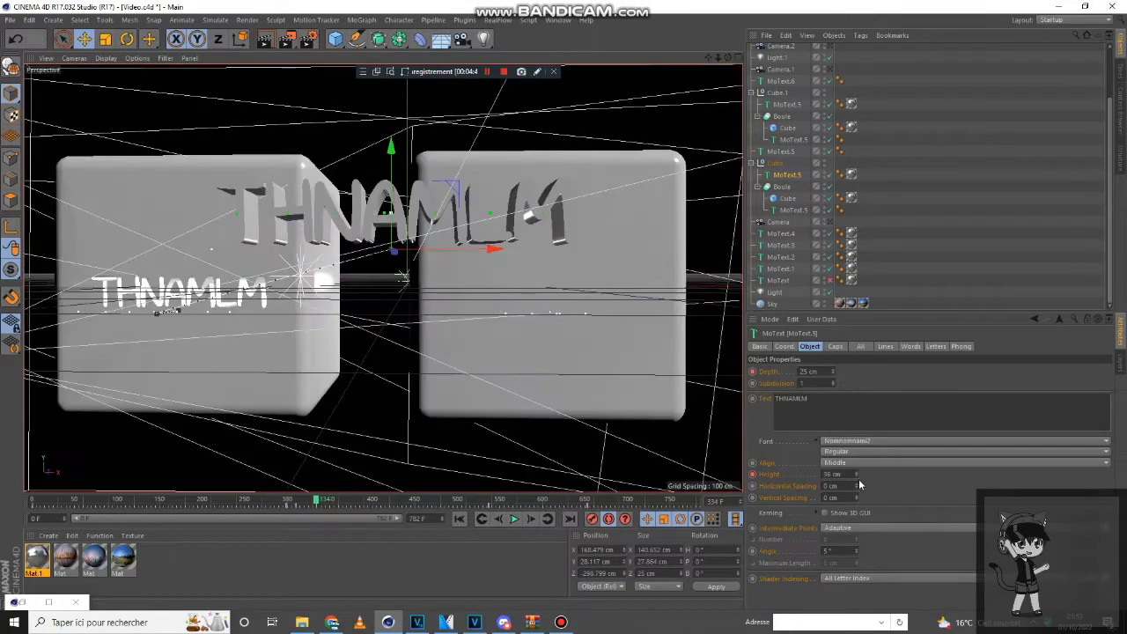
{"action": "left_click", "coordinate": [321, 500]}
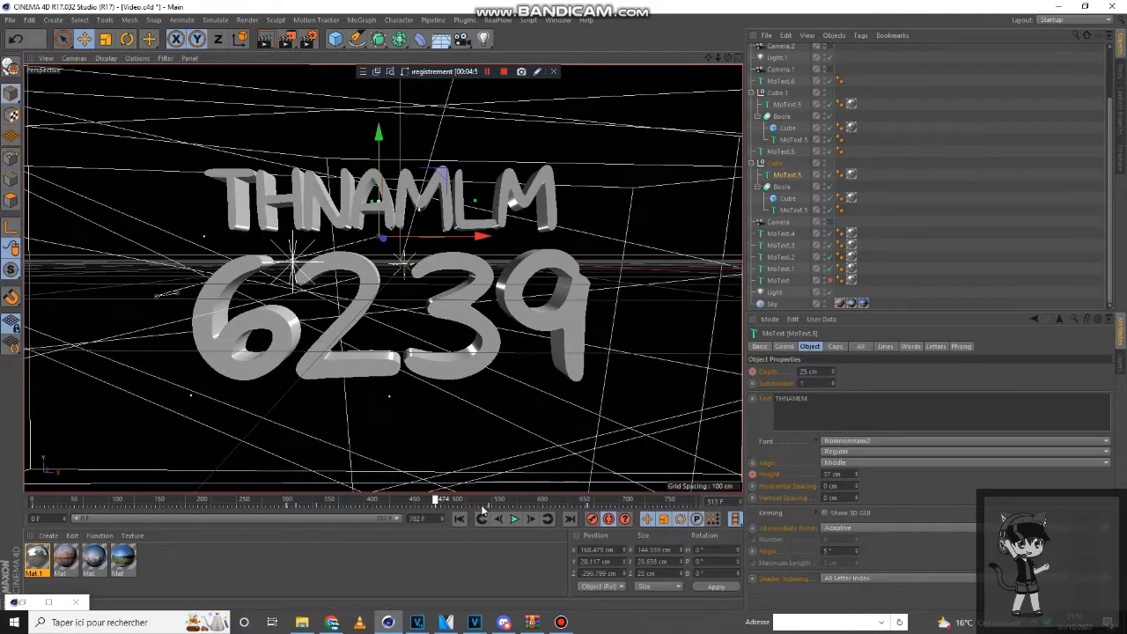
{"action": "left_click_drag", "start_coordinate": [437, 500], "coordinate": [518, 500]}
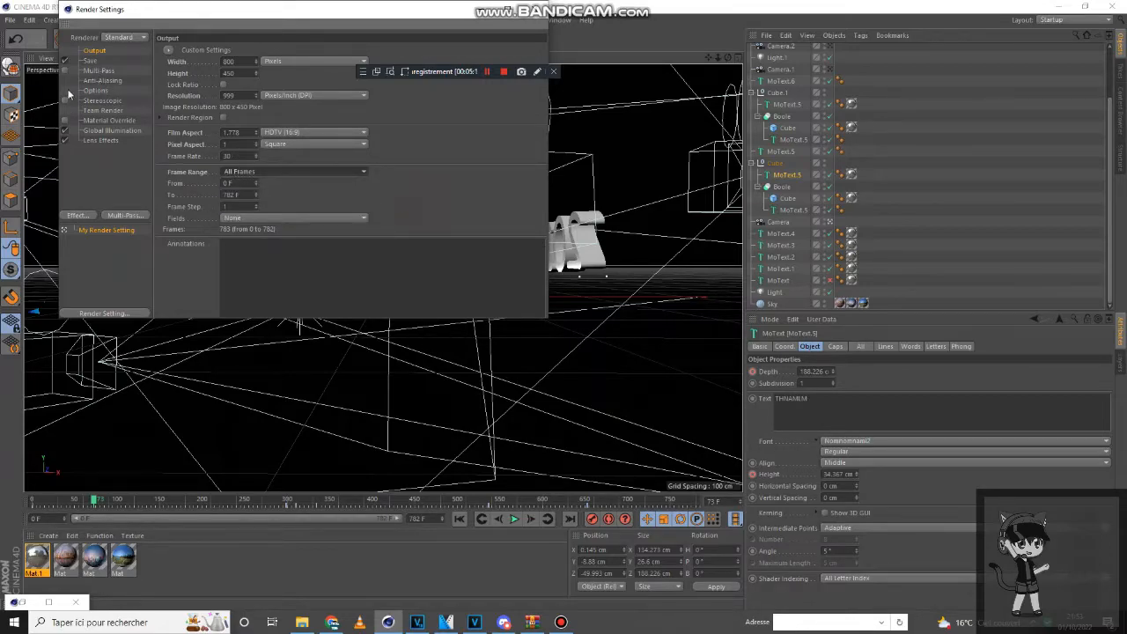
Review Anti-Aliasing, then set the render Save path to 'A Logo Test' in Documents.
{"action": "left_click", "coordinate": [102, 81]}
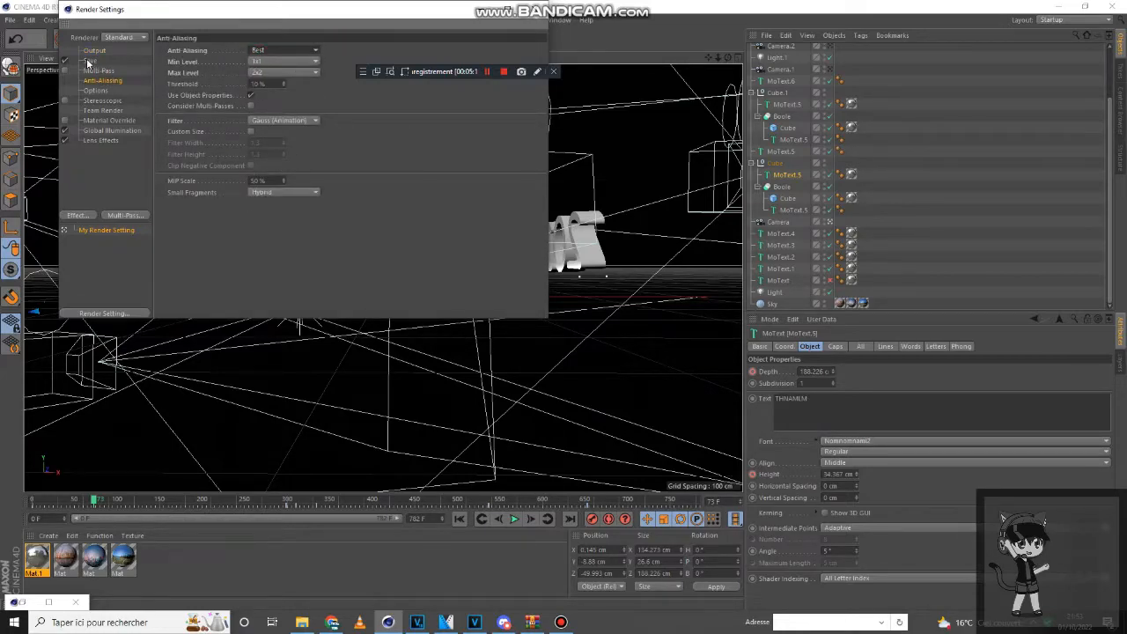
{"action": "left_click", "coordinate": [90, 59]}
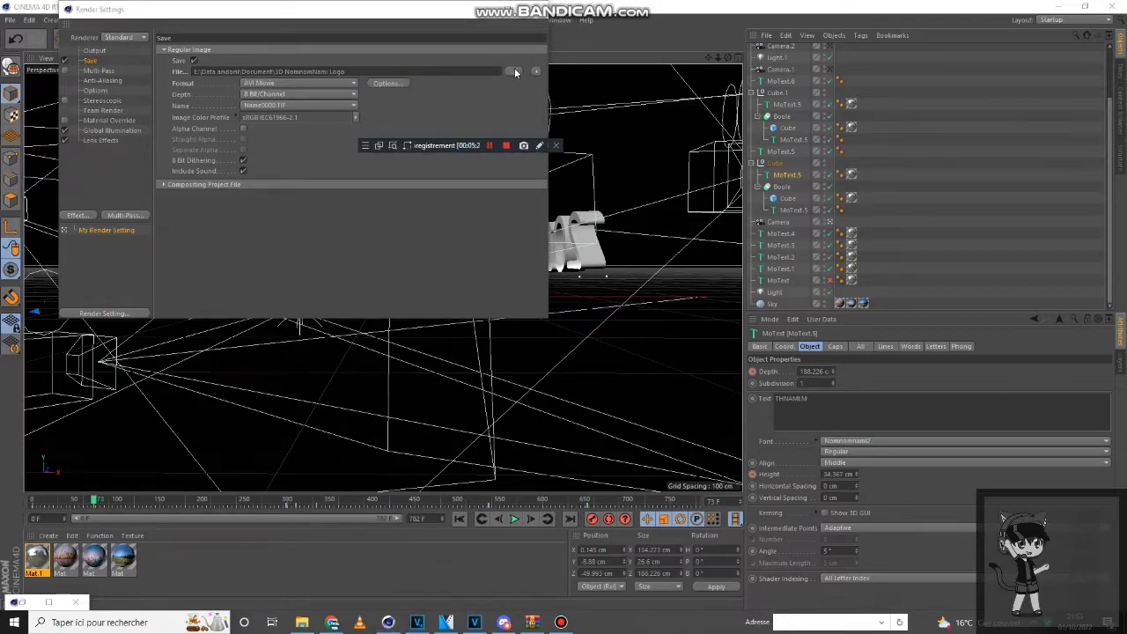
{"action": "left_click", "coordinate": [514, 70]}
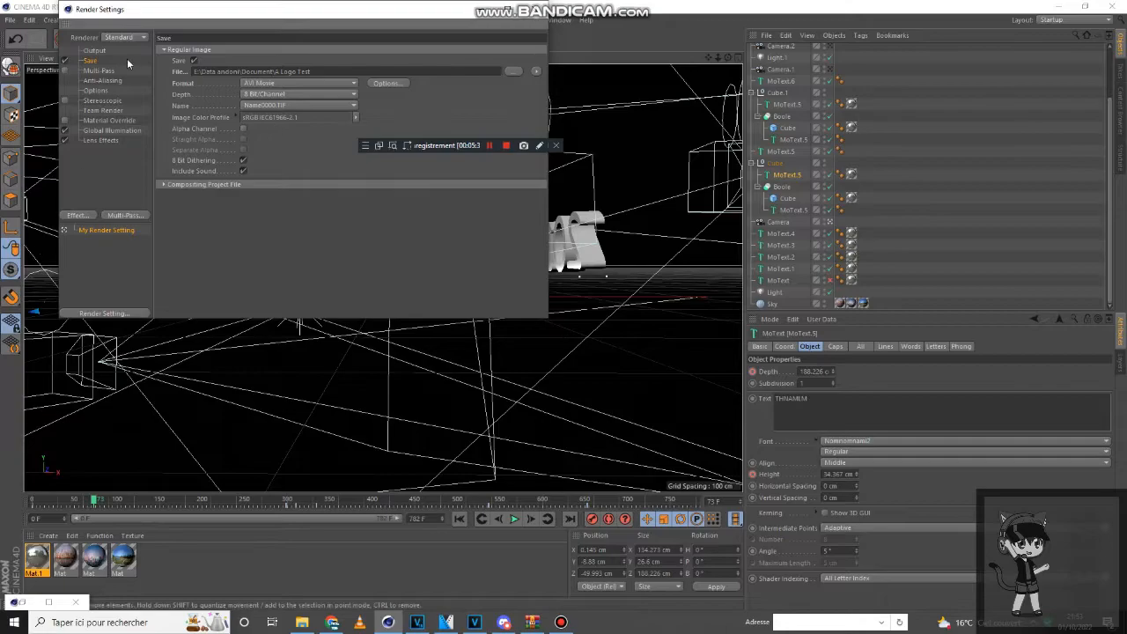
{"action": "left_click", "coordinate": [95, 50]}
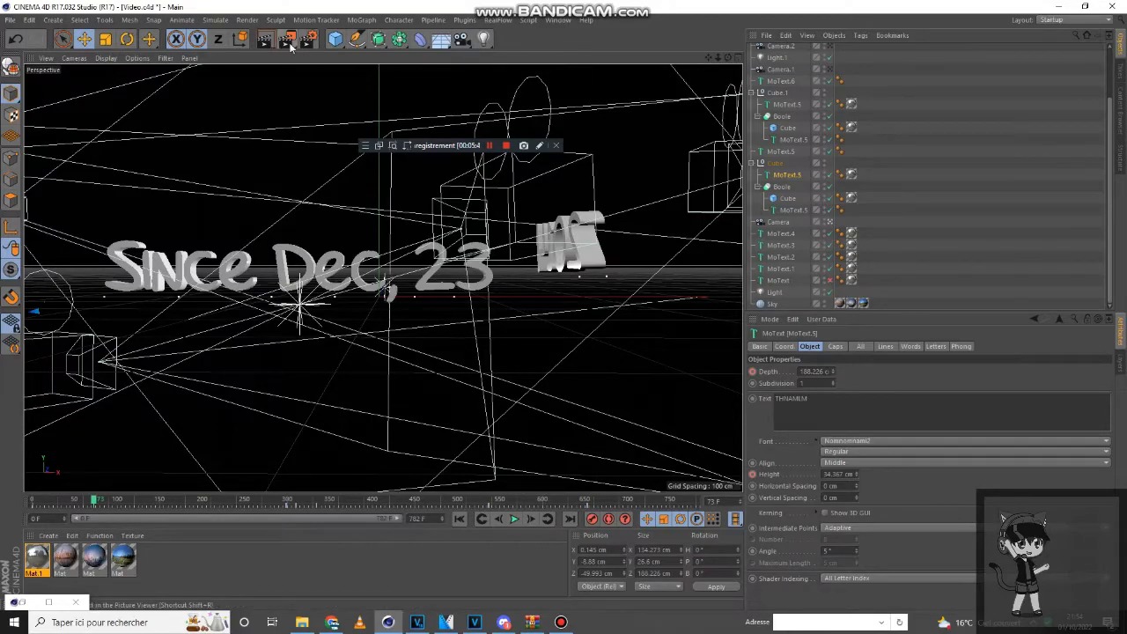
{"action": "mouse_move", "coordinate": [288, 39]}
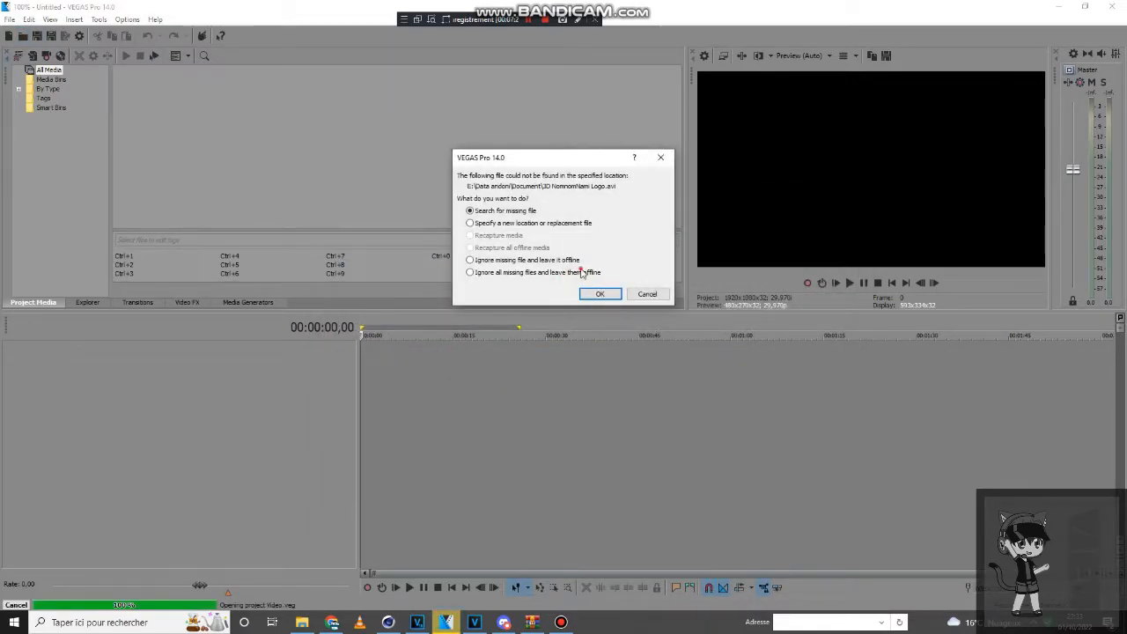
Ignore all missing files, open the project and start Replace Media File on the logo clip.
{"action": "left_click", "coordinate": [470, 271]}
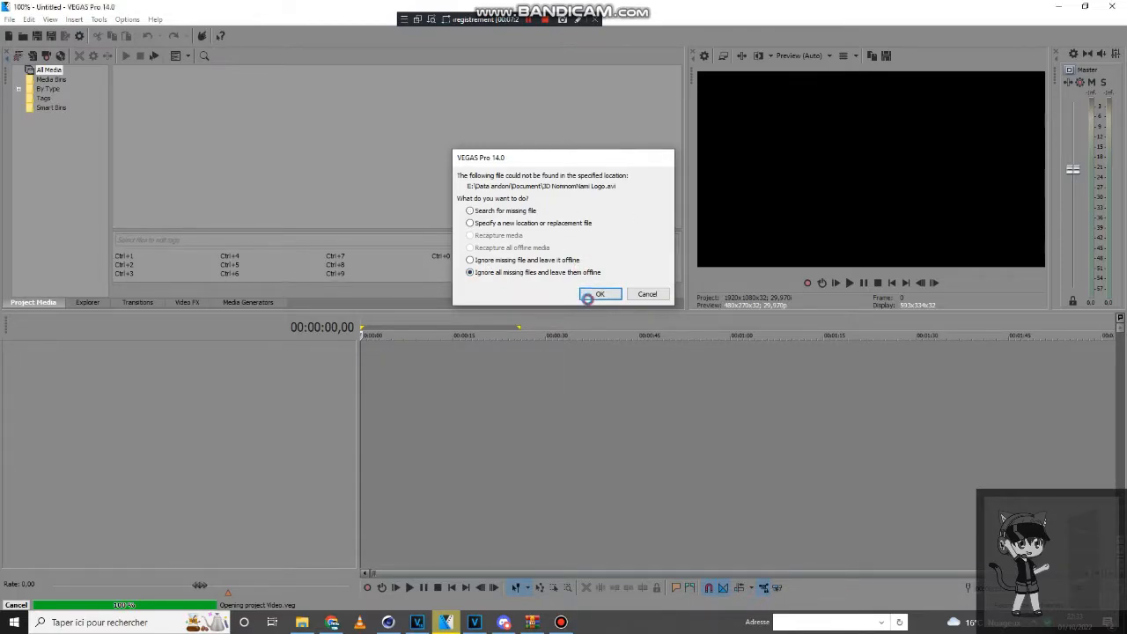
{"action": "left_click", "coordinate": [599, 294]}
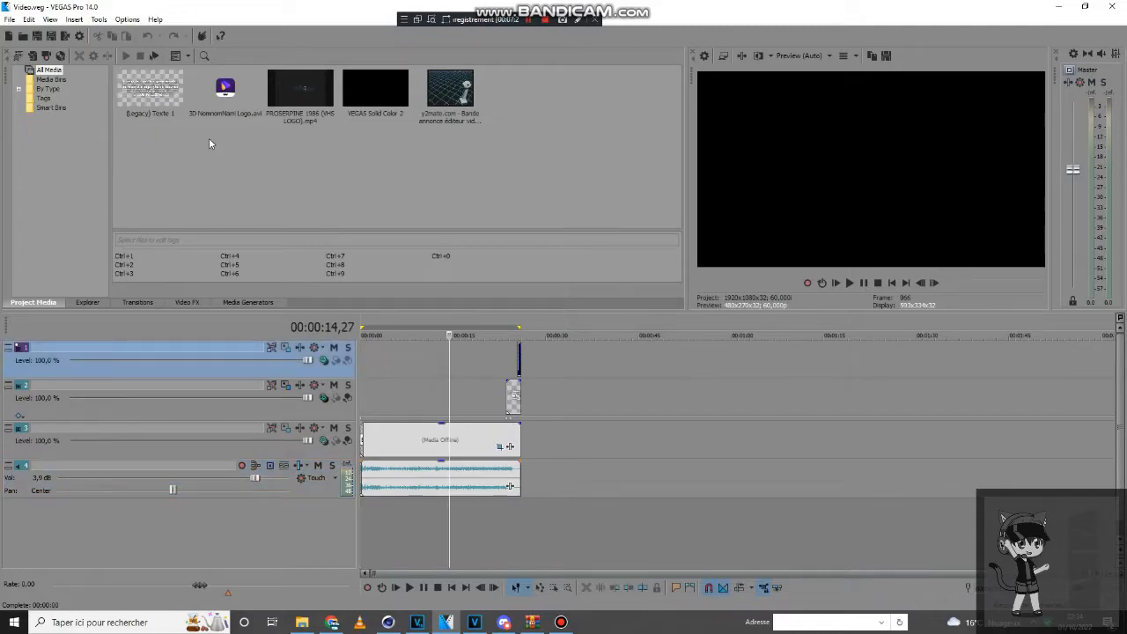
{"action": "left_click", "coordinate": [226, 88]}
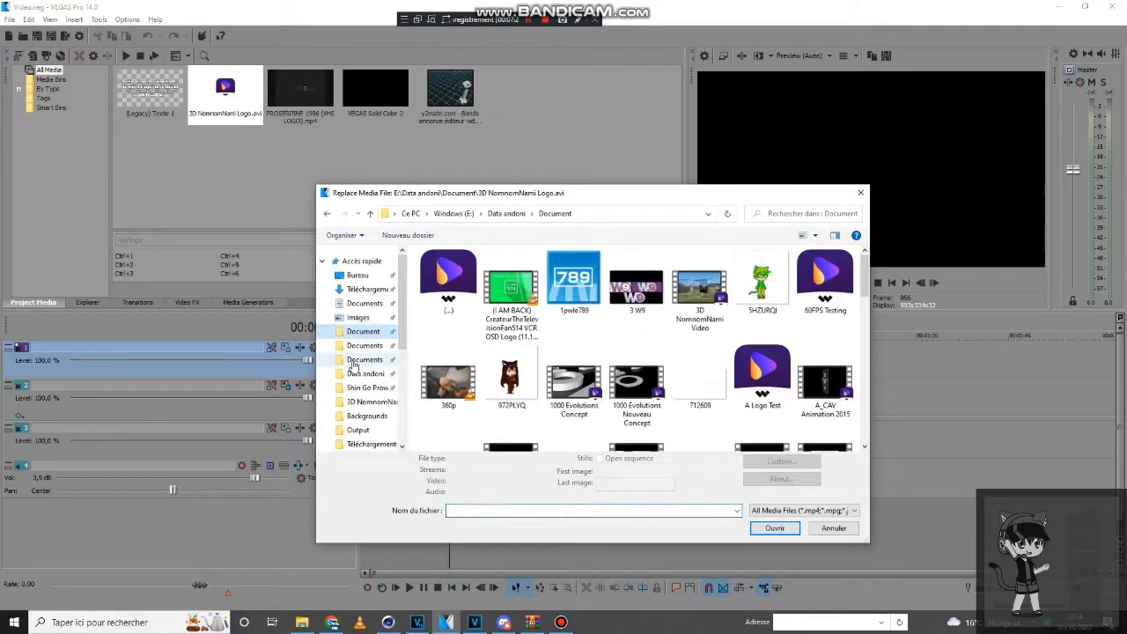
Choose the rendered 'A Logo Test.avi' as the replacement media.
{"action": "scroll", "scroll_direction": "down", "scroll_amount": 3}
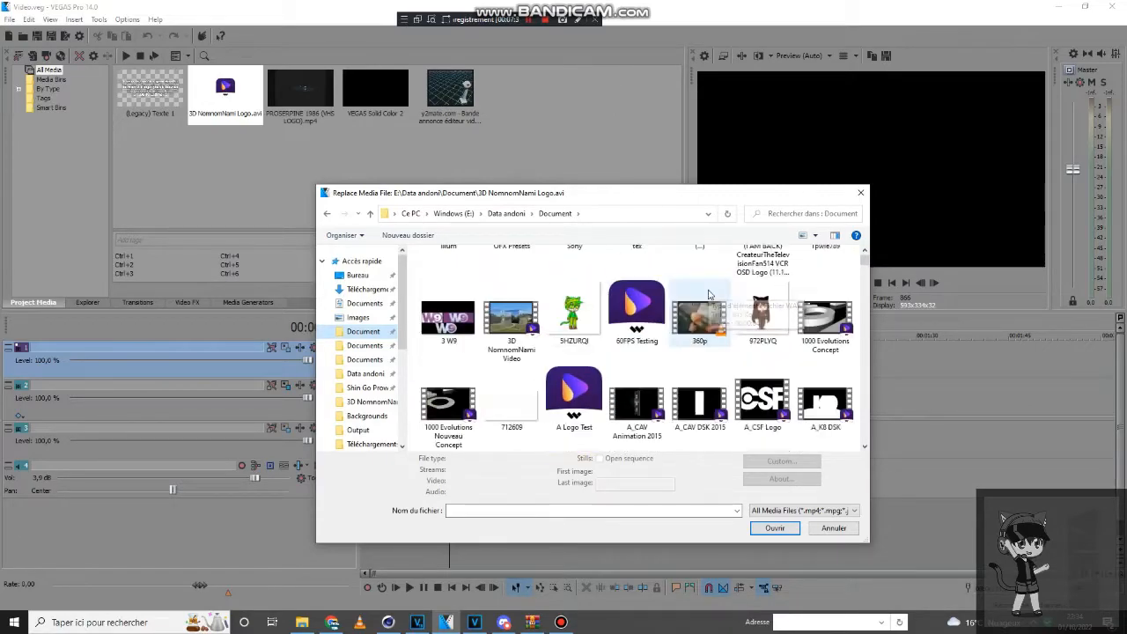
{"action": "scroll", "scroll_direction": "down", "scroll_amount": 3}
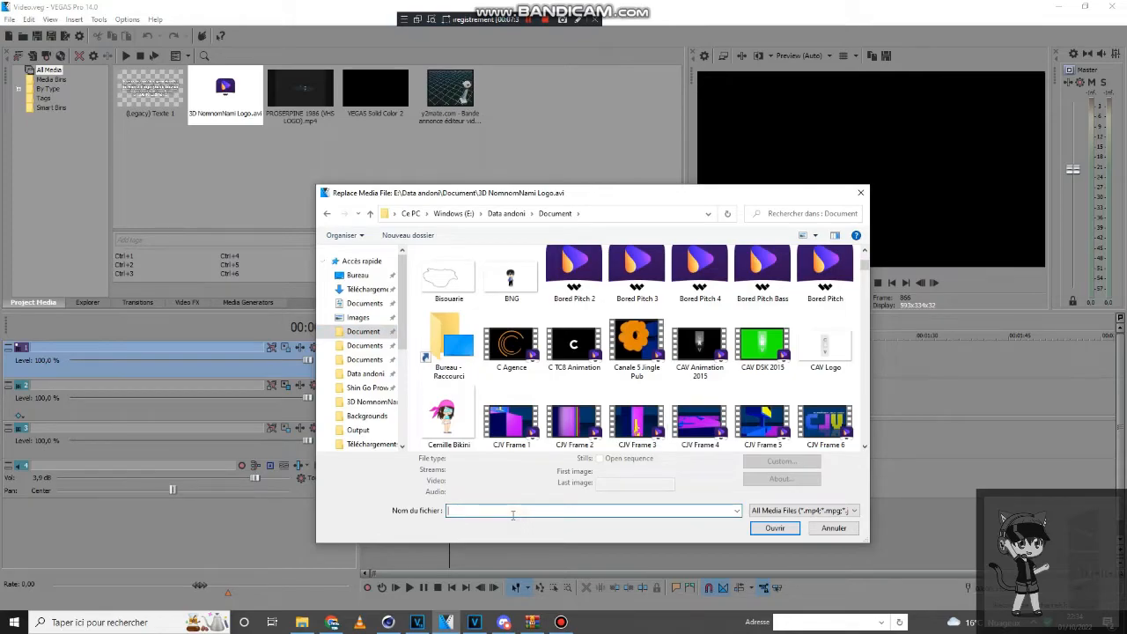
{"action": "type", "text": "A Logo Test.avi"}
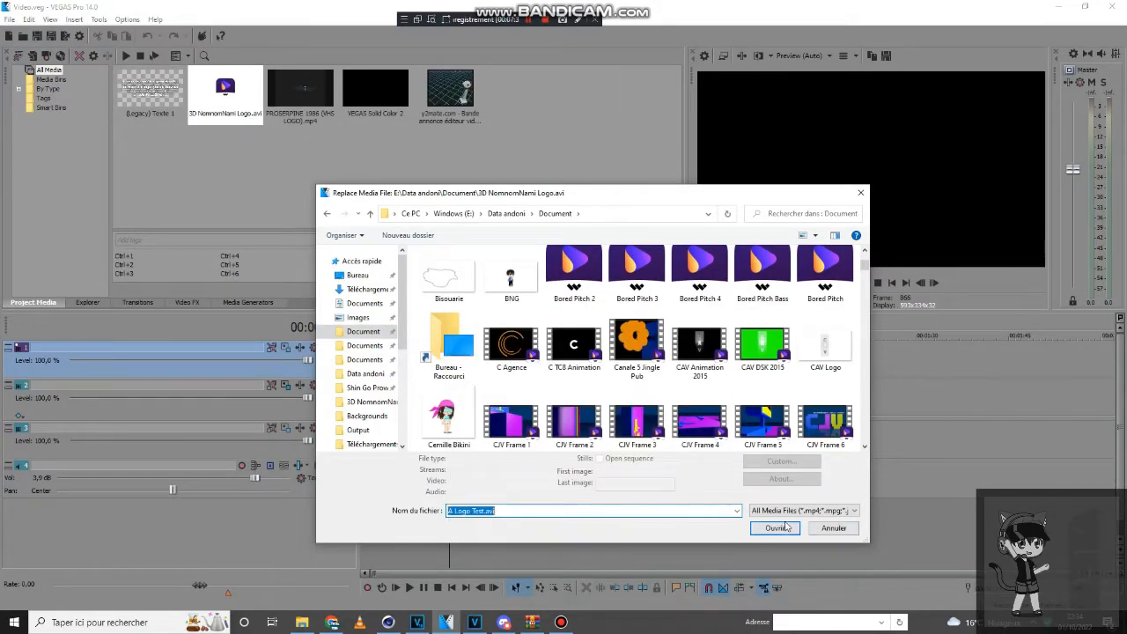
{"action": "left_click", "coordinate": [774, 528]}
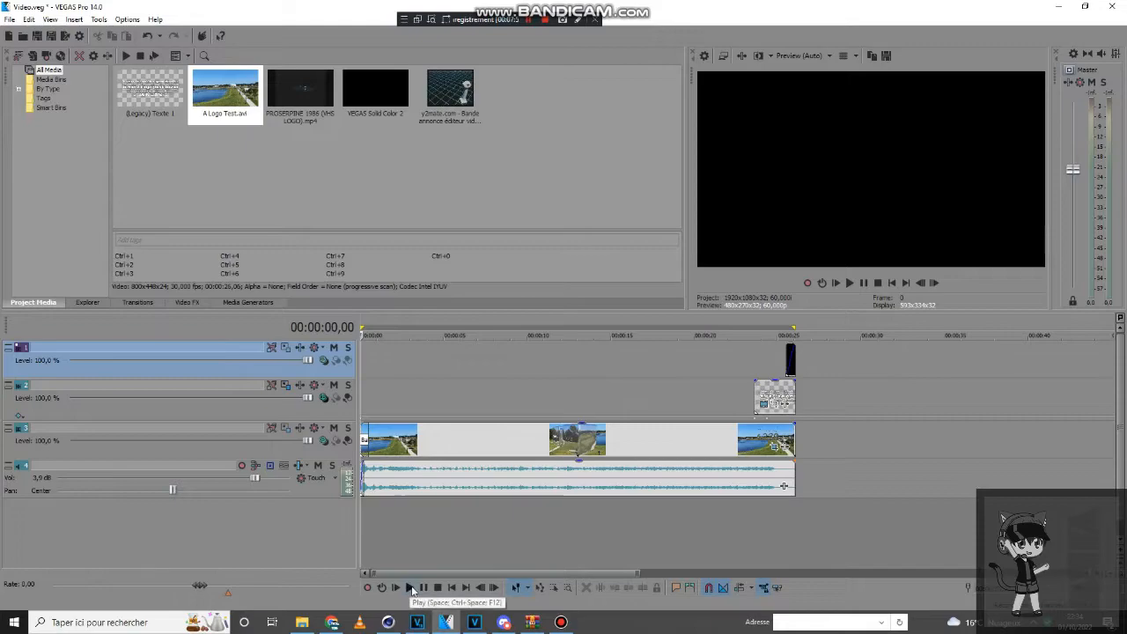
{"action": "left_click", "coordinate": [394, 588]}
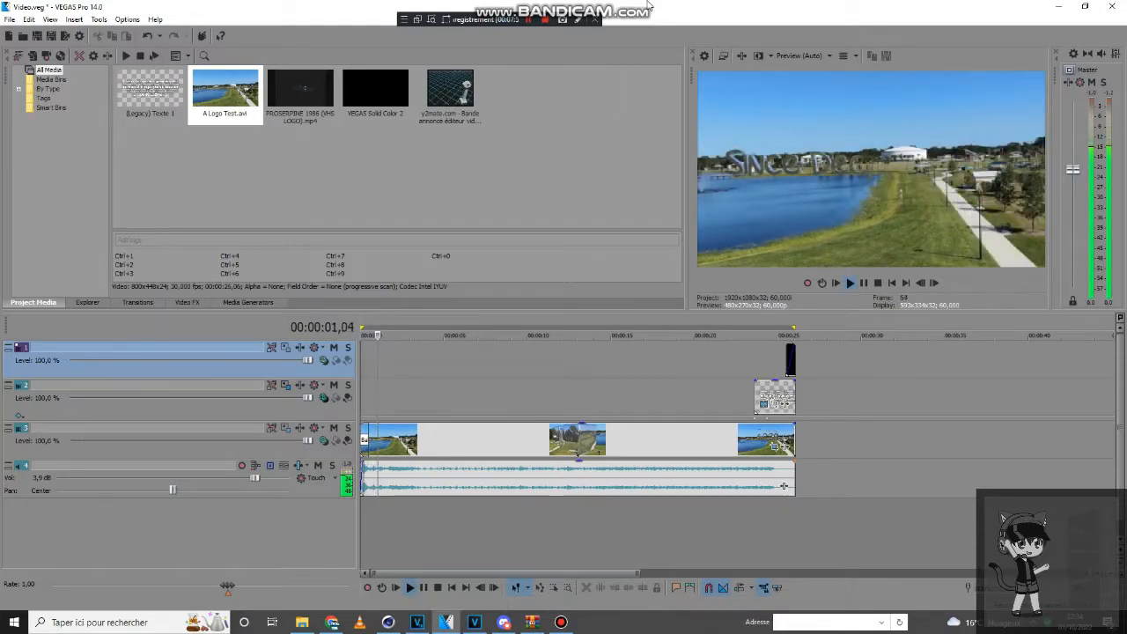
{"action": "left_click", "coordinate": [834, 282]}
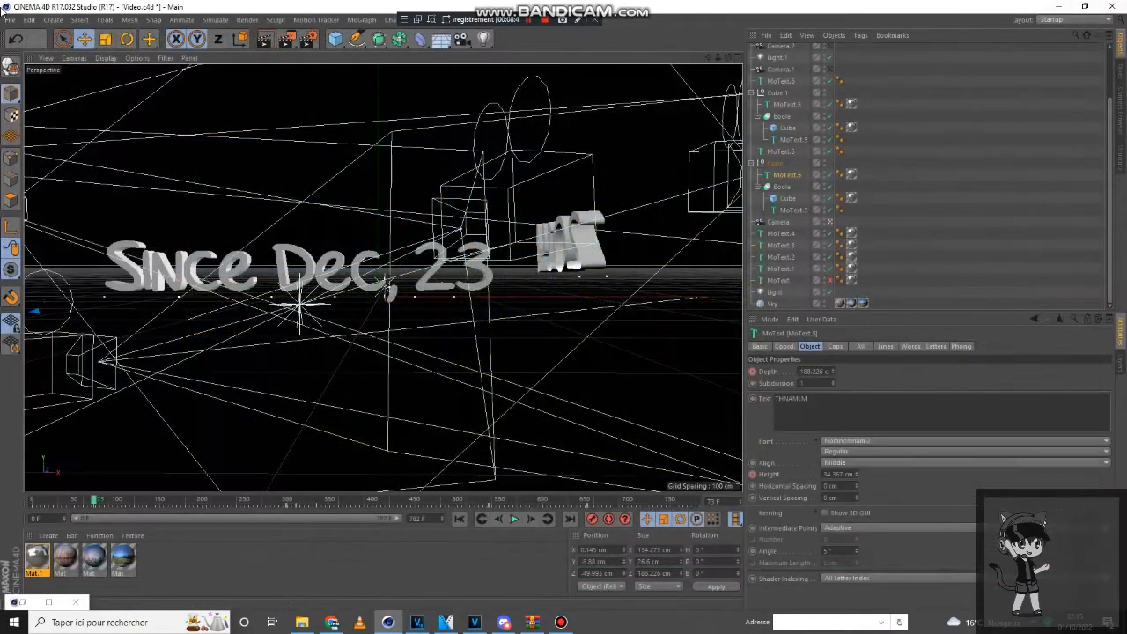
Open the Thumbnail .c4d scene file.
{"action": "left_click", "coordinate": [10, 19]}
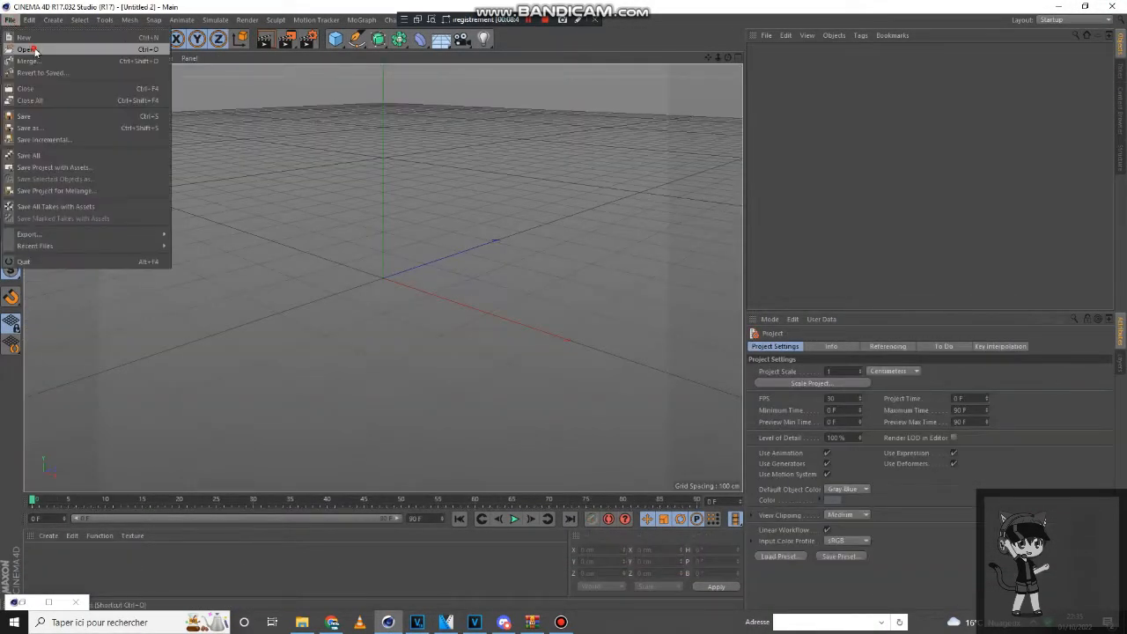
{"action": "left_click", "coordinate": [28, 49]}
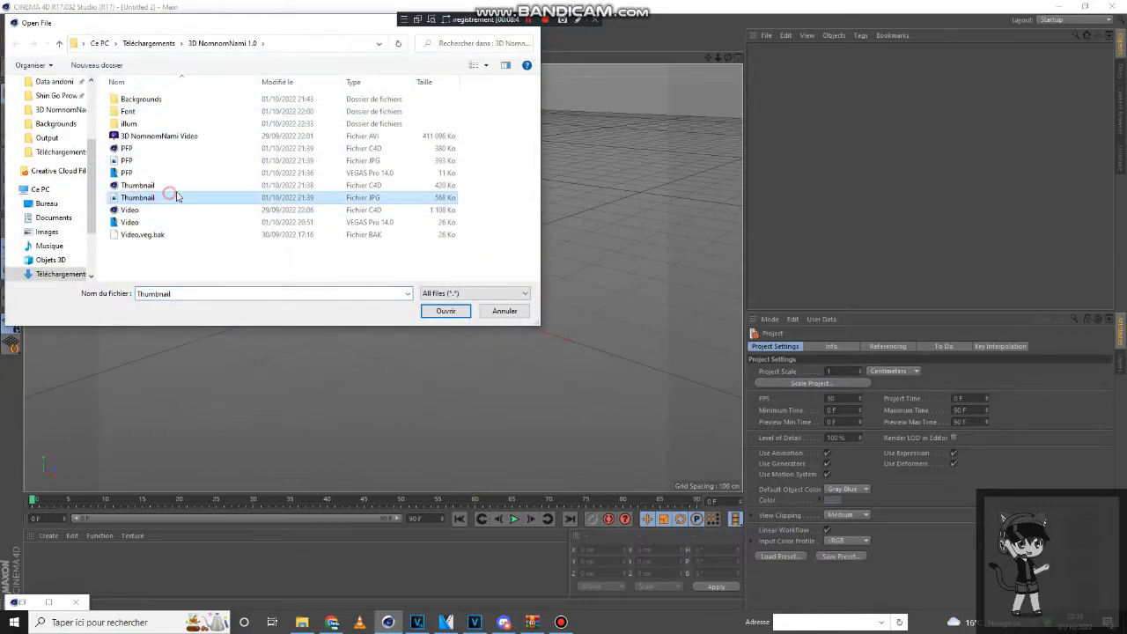
{"action": "left_click", "coordinate": [443, 310]}
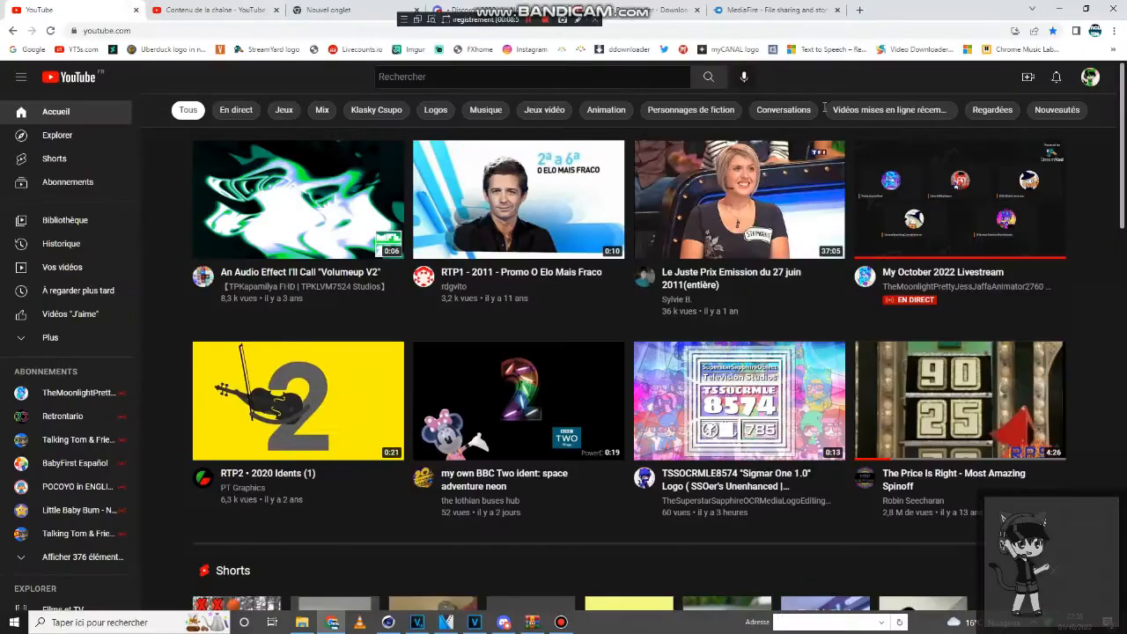
Edit the thumbnail's MoText objects to read THNAMLM and 6239.
{"action": "left_click", "coordinate": [1090, 77]}
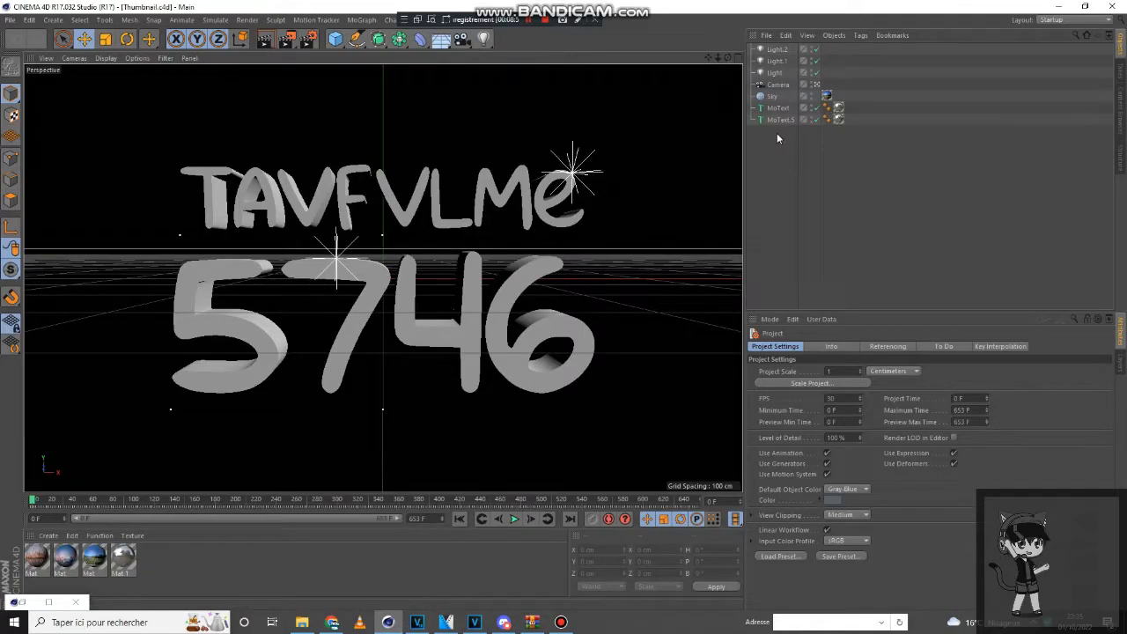
{"action": "left_click", "coordinate": [778, 107]}
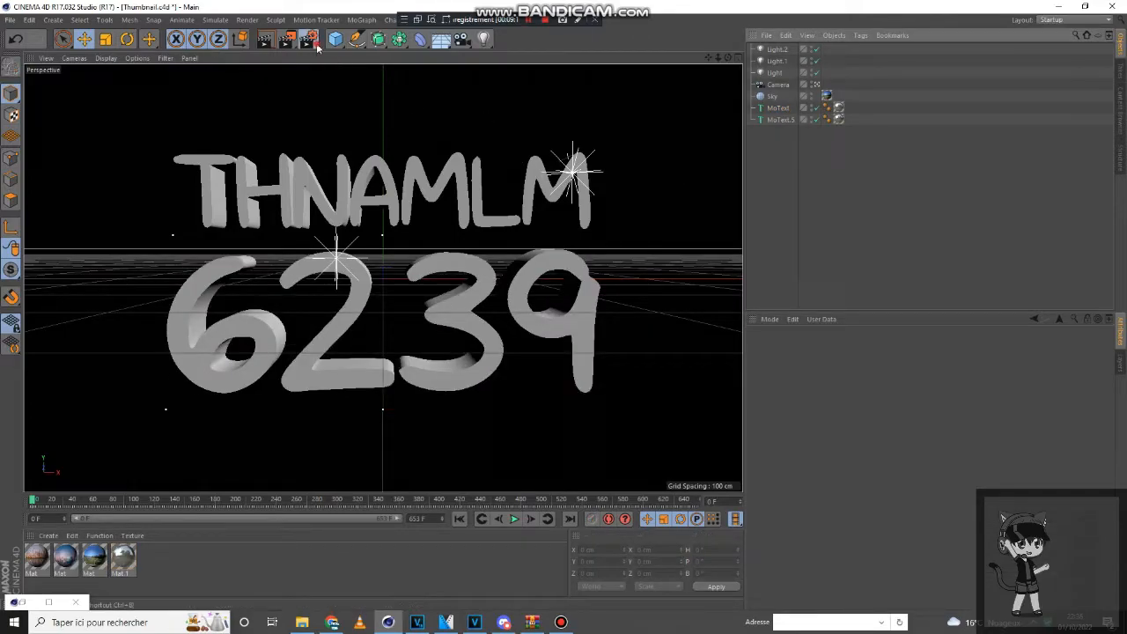
Set the thumbnail render output to save as 'A Test PFP' in the logo project folder.
{"action": "left_click", "coordinate": [308, 39]}
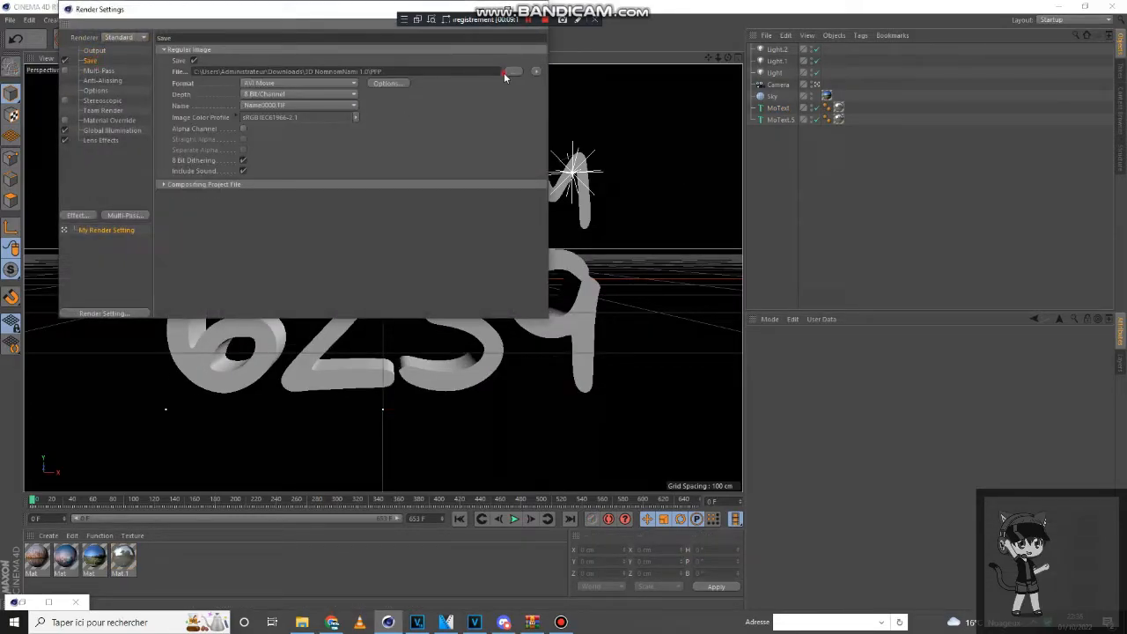
{"action": "left_click", "coordinate": [514, 70]}
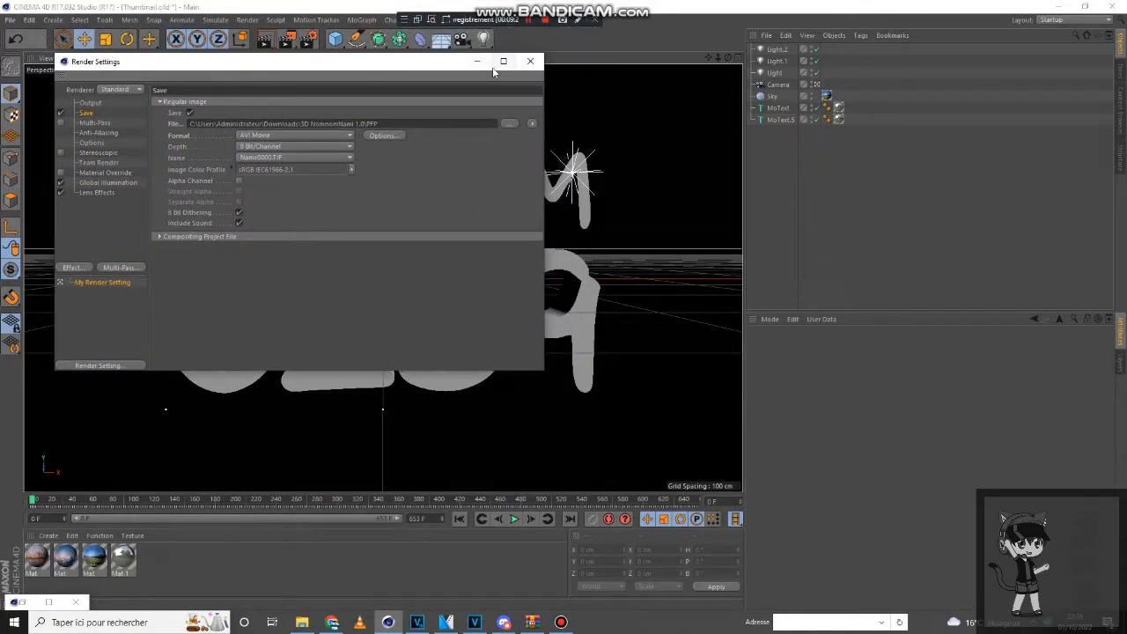
{"action": "left_click", "coordinate": [530, 60]}
{"action": "type", "text": "A Test PFP"}
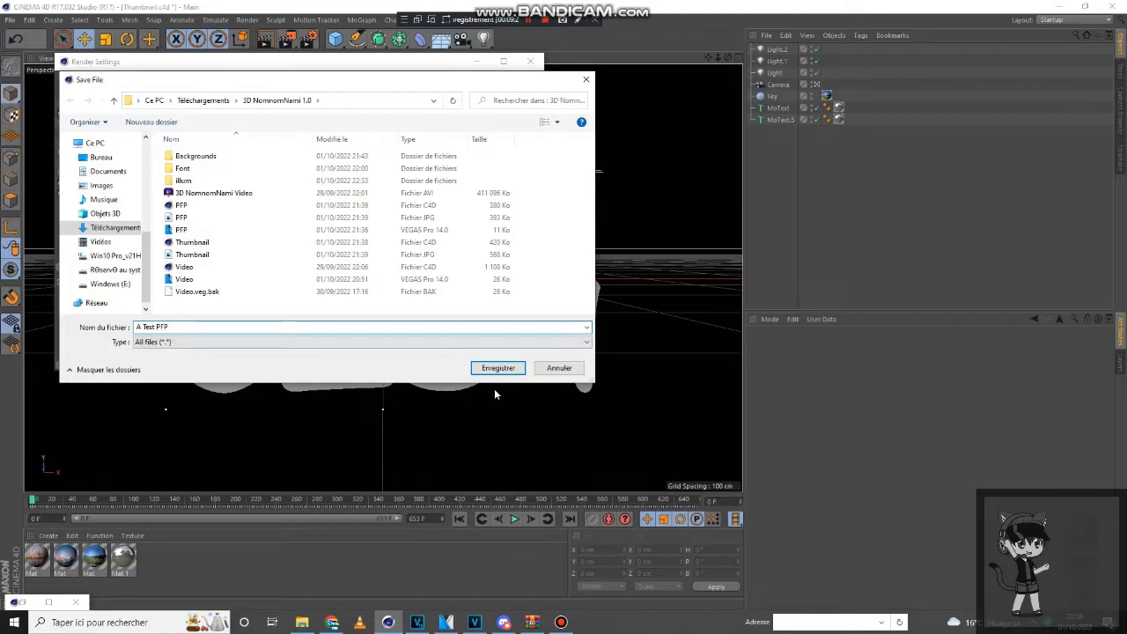
{"action": "left_click", "coordinate": [497, 368]}
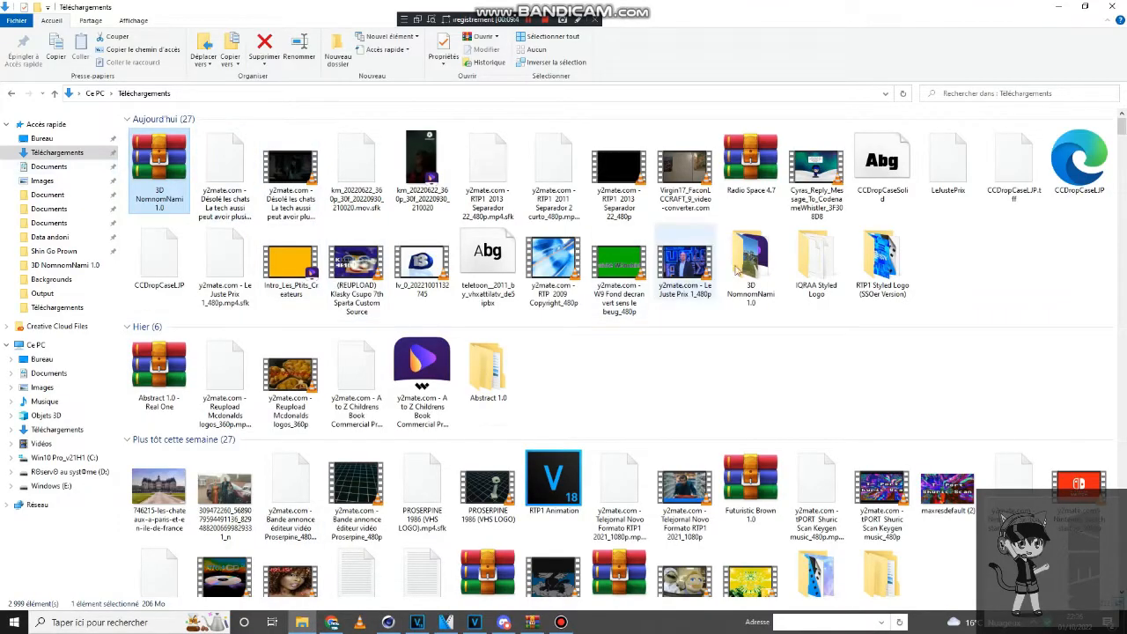
Open the 3D logo project folder in Téléchargements to see the rendered files.
{"action": "double_click", "coordinate": [158, 162]}
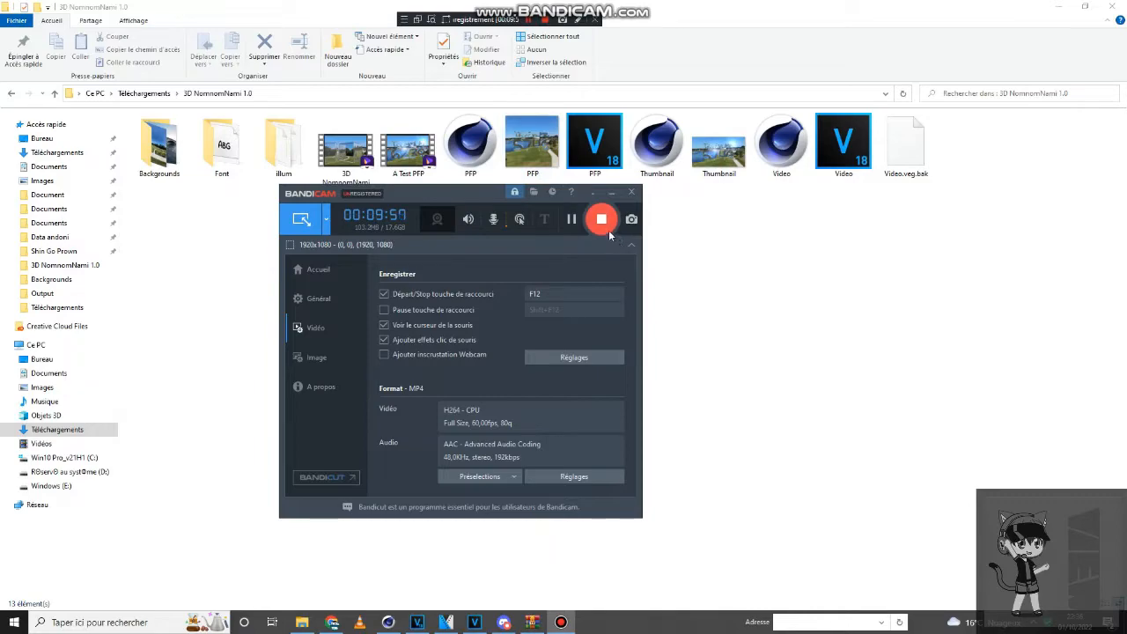
Stop the Bandicam screen recording with its red Stop button.
{"action": "left_click", "coordinate": [602, 218]}
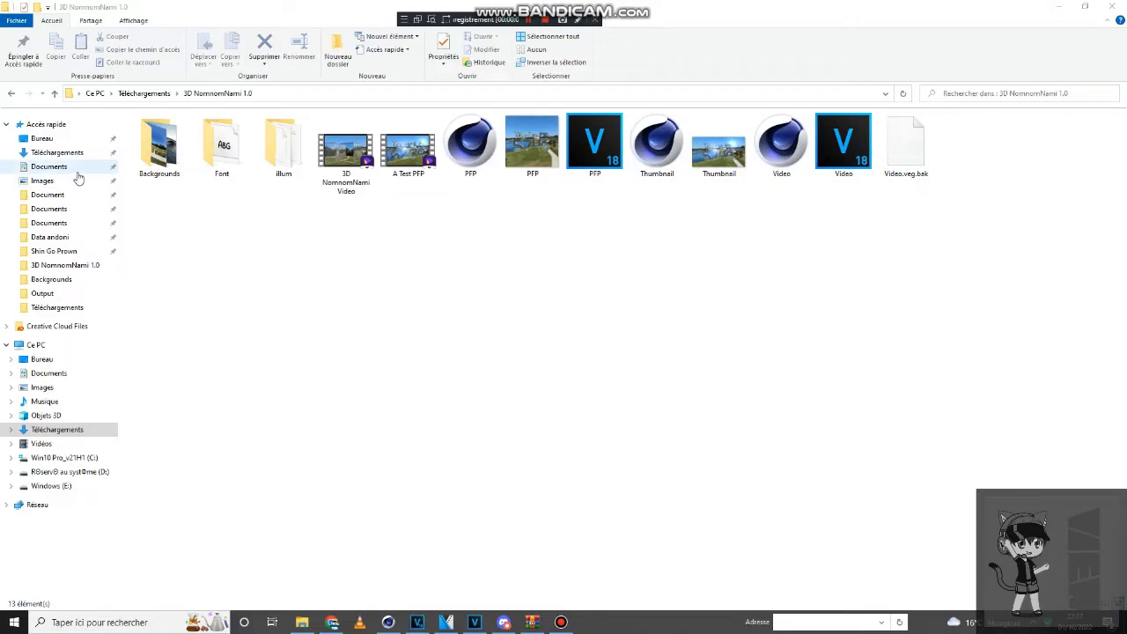
{"action": "mouse_move", "coordinate": [81, 176]}
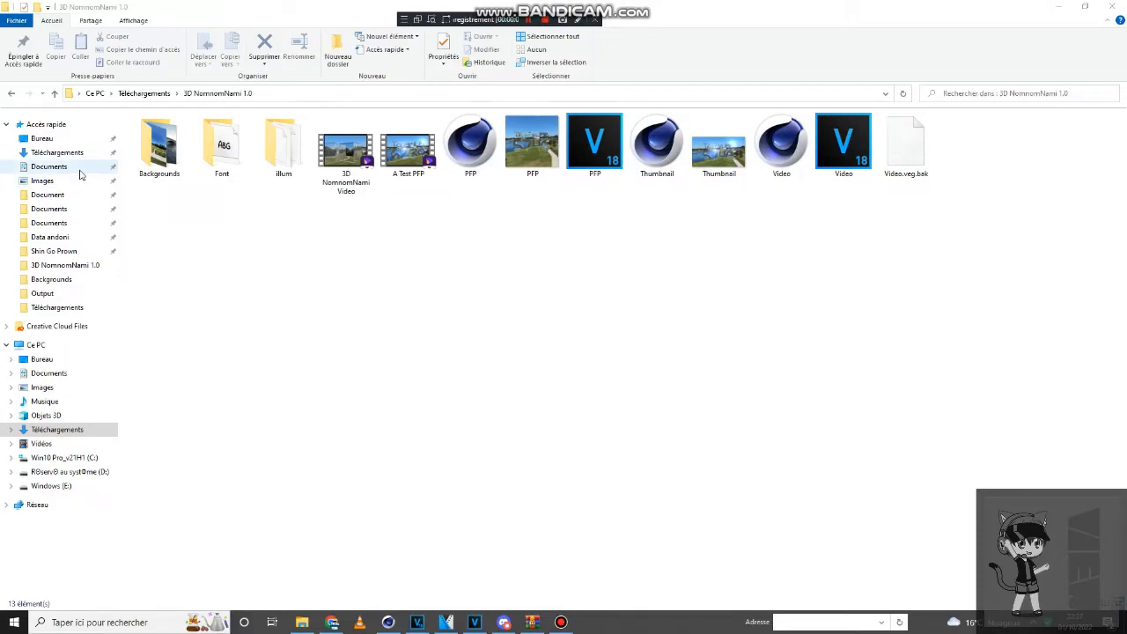